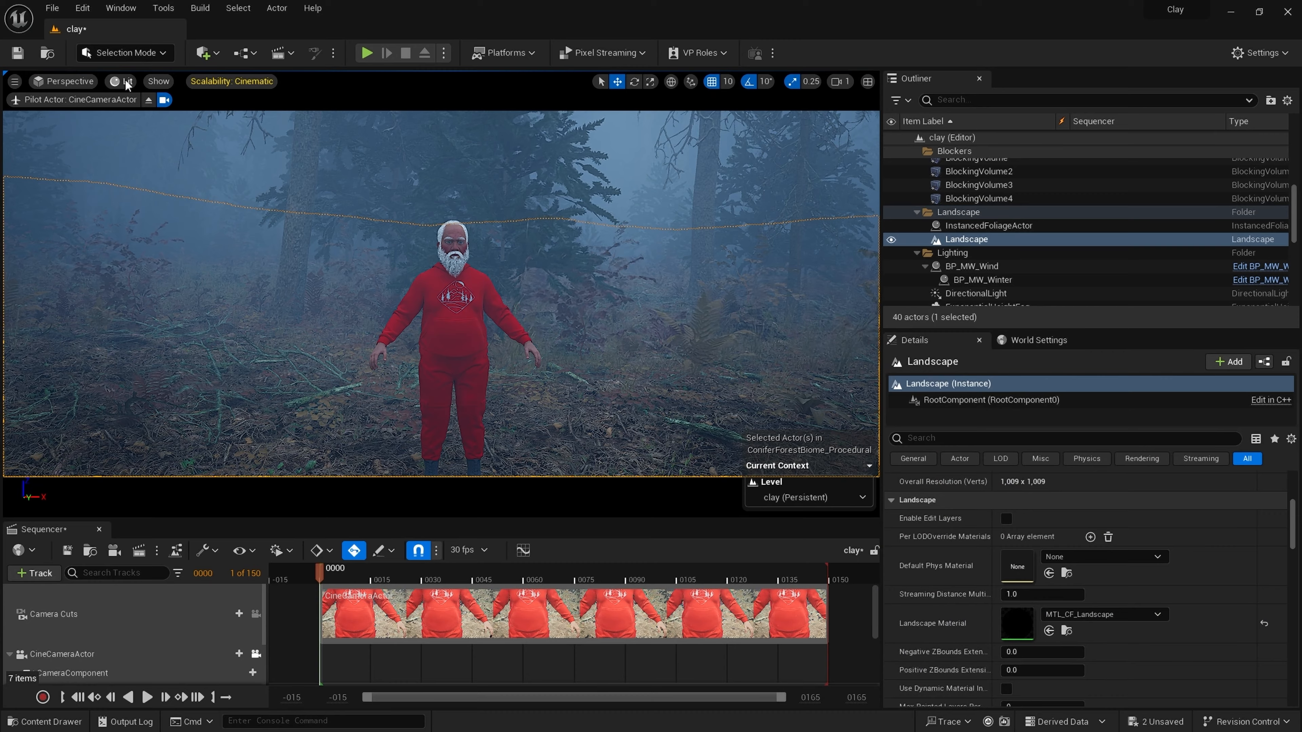
- Preview the forest scene in Lighting Only, then switch the viewport to Detail Lighting
{"action": "left_click", "coordinate": [127, 81]}
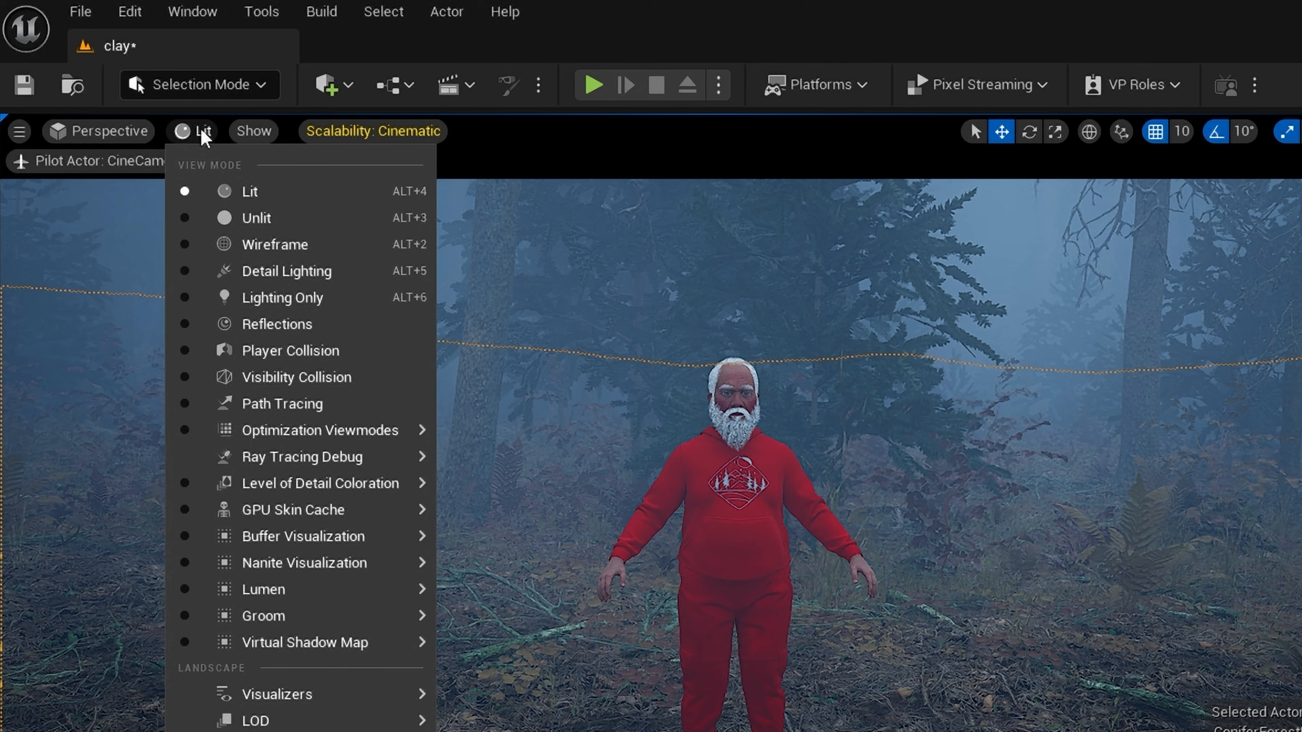
{"action": "left_click", "coordinate": [280, 297]}
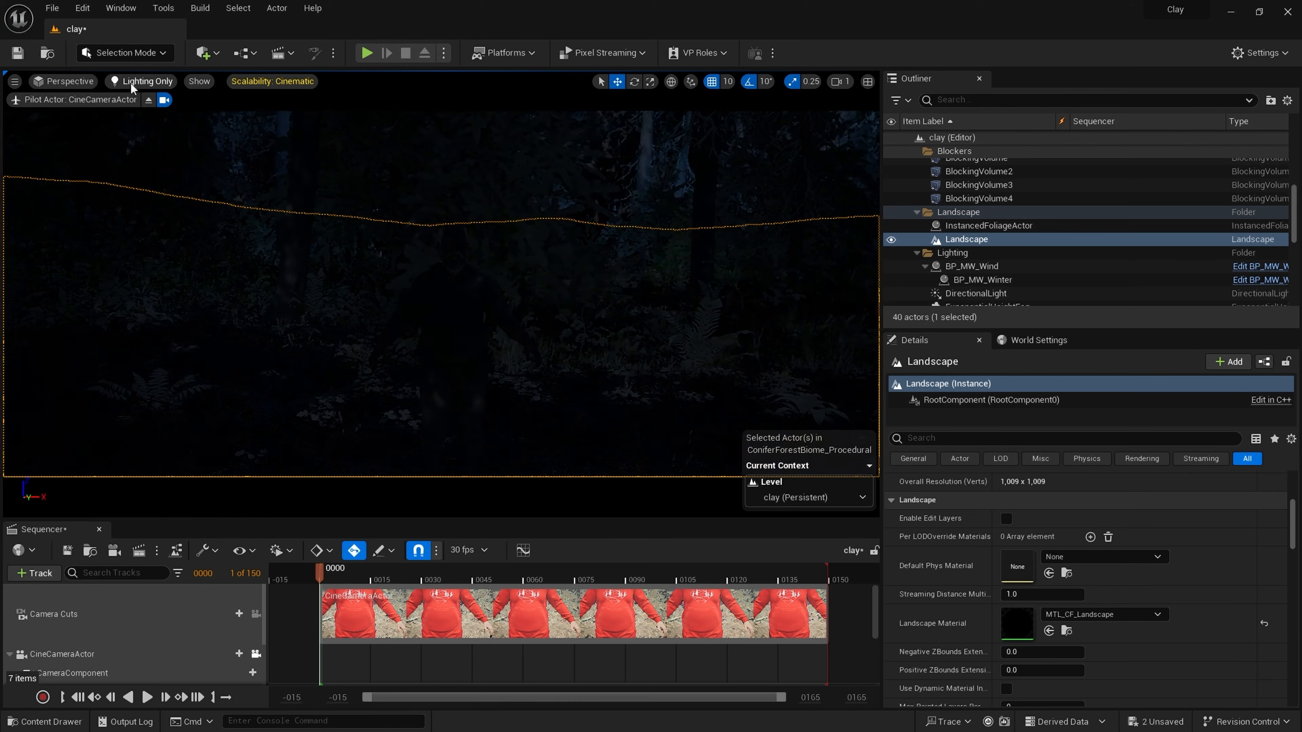
{"action": "left_click", "coordinate": [147, 81]}
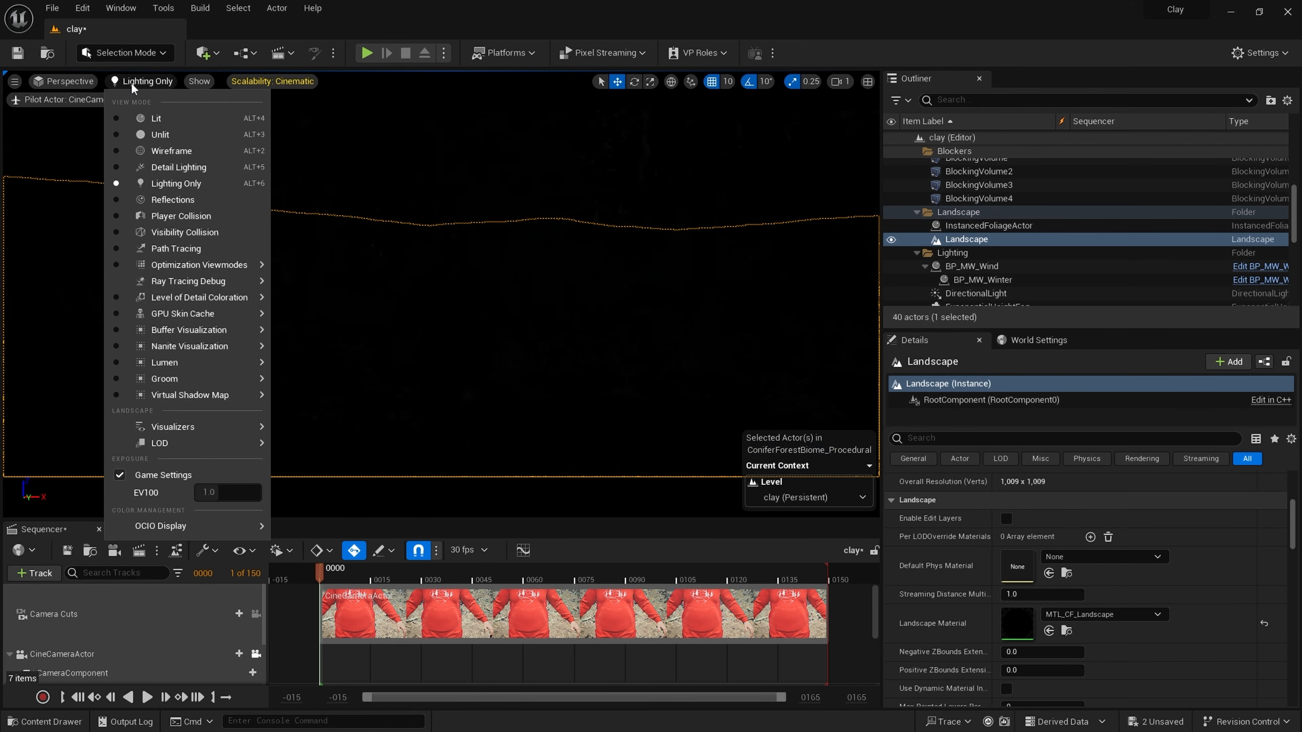
{"action": "left_click", "coordinate": [178, 167]}
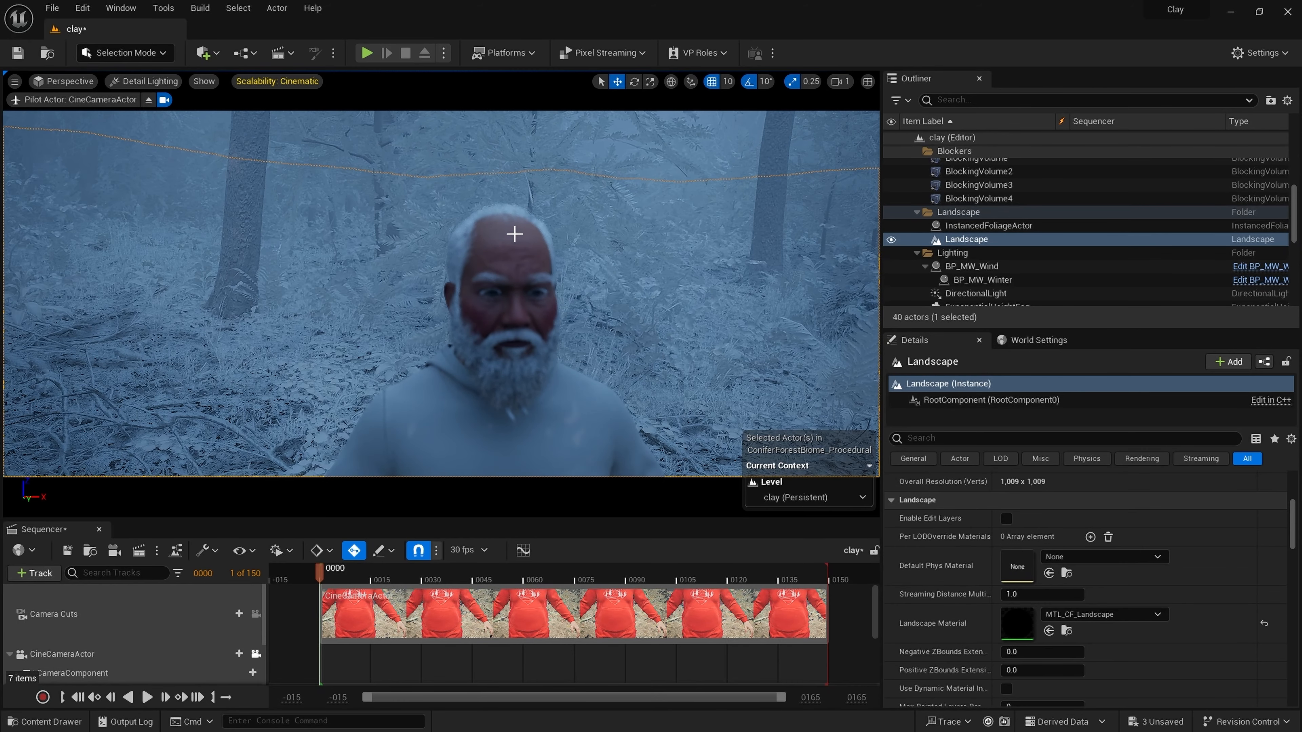
- Open the MetaHuman's BP_s1 blueprint from the Outliner and select its Face component
{"action": "left_click", "coordinate": [949, 258]}
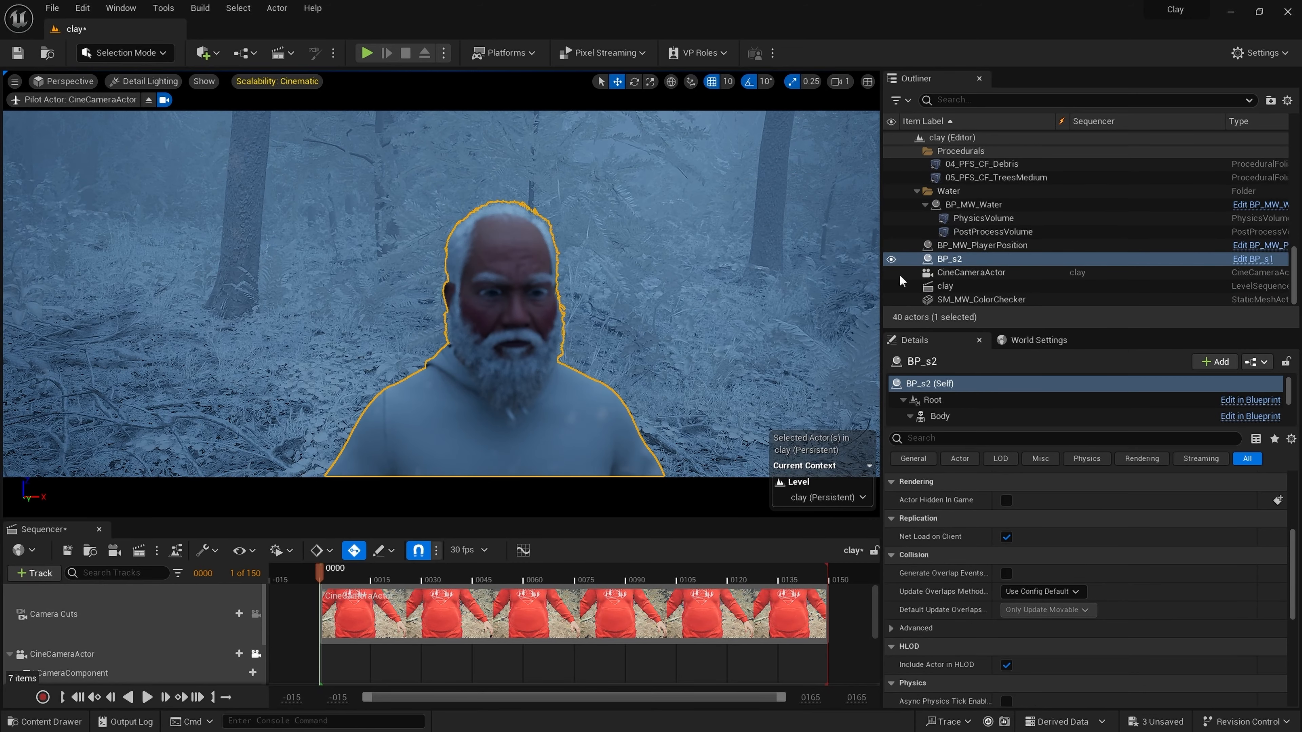
{"action": "mouse_move", "coordinate": [1249, 258]}
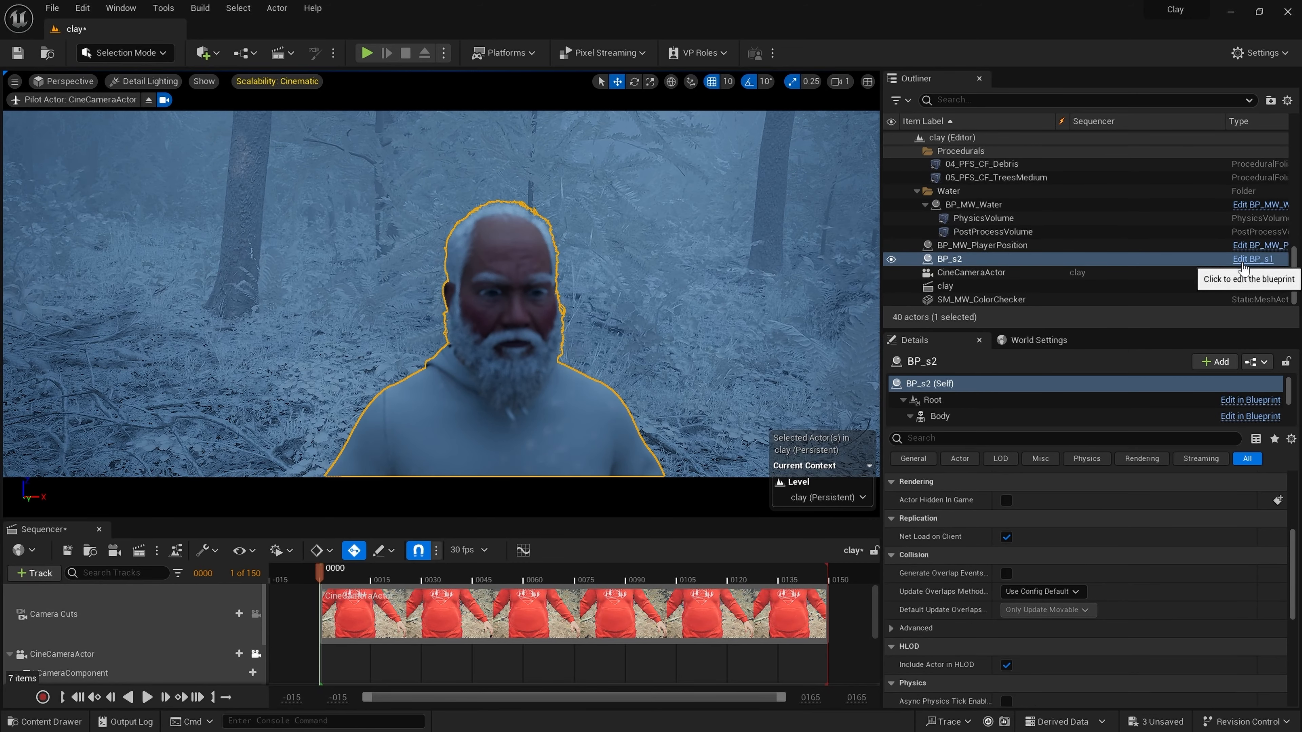
{"action": "left_click", "coordinate": [1251, 258]}
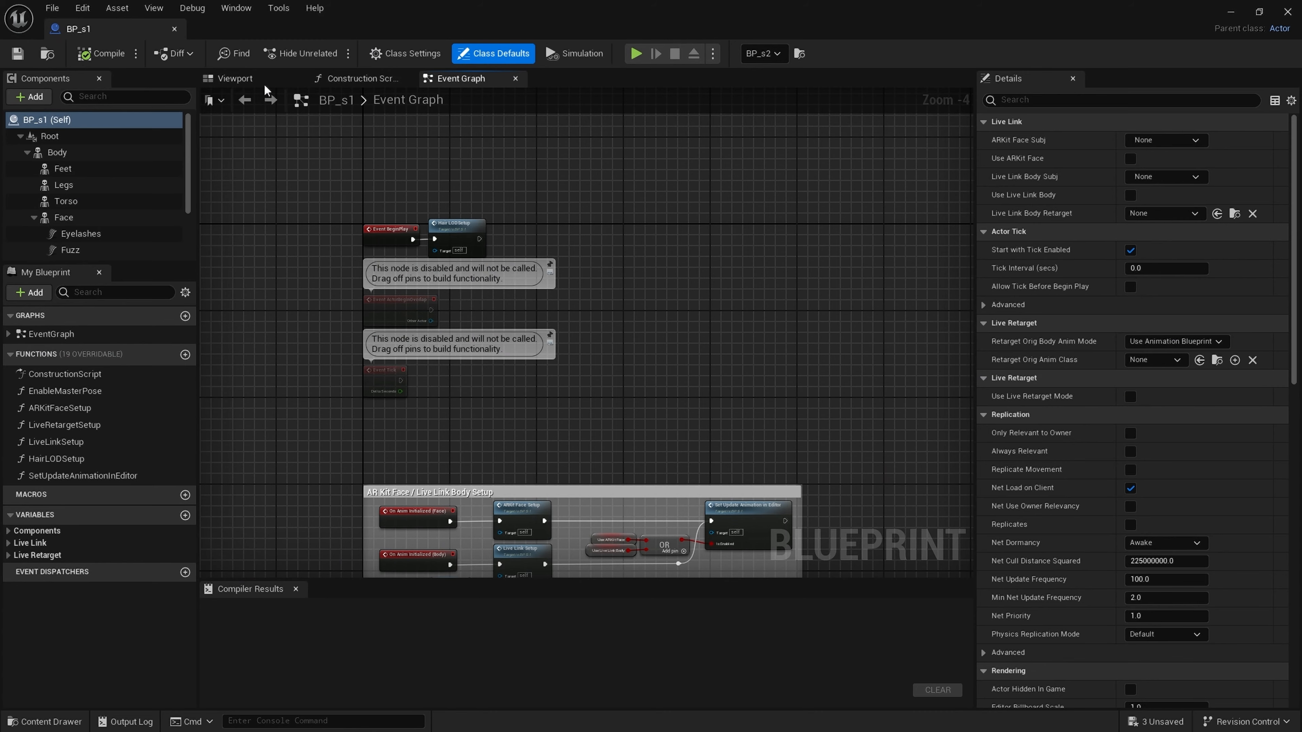
{"action": "left_click", "coordinate": [236, 77]}
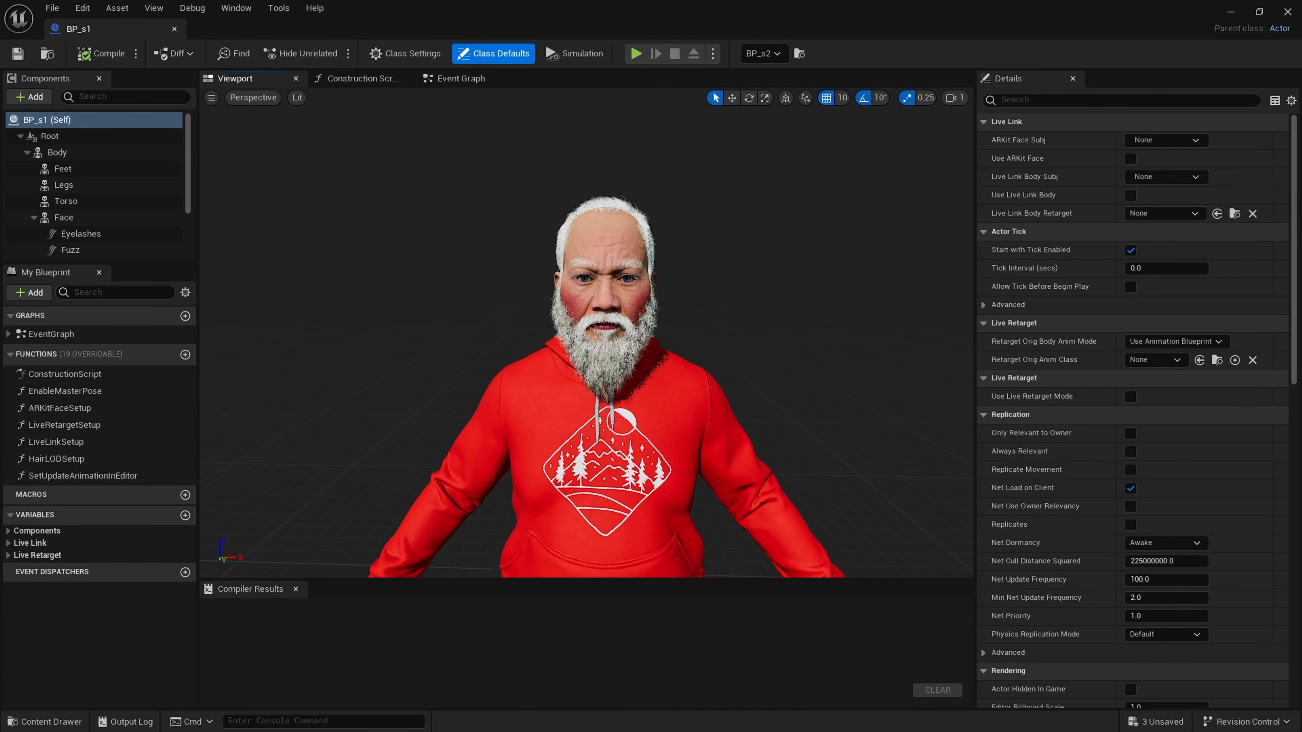
{"action": "left_click", "coordinate": [63, 217]}
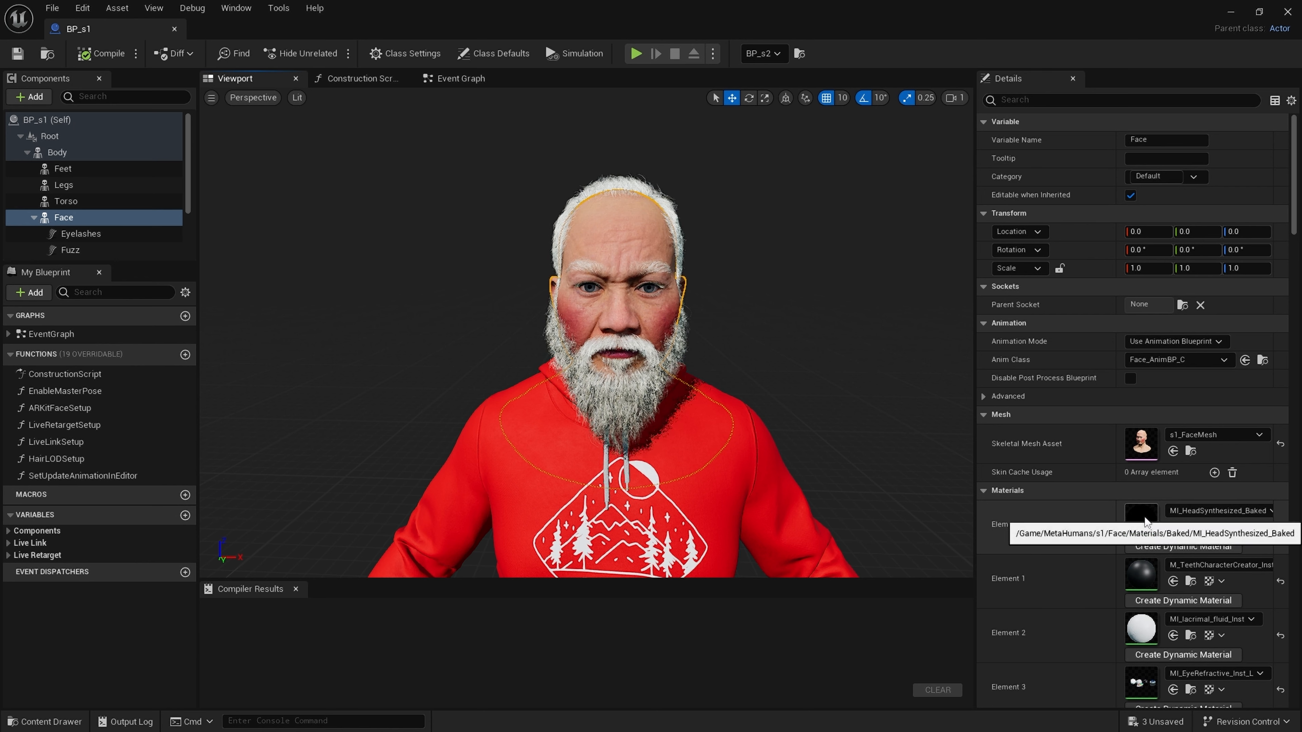
- In the head material instance, filter for 'clay' and set ClayMaterial to 1.0 with GreyValue 0.888
{"action": "double_click", "coordinate": [1140, 510]}
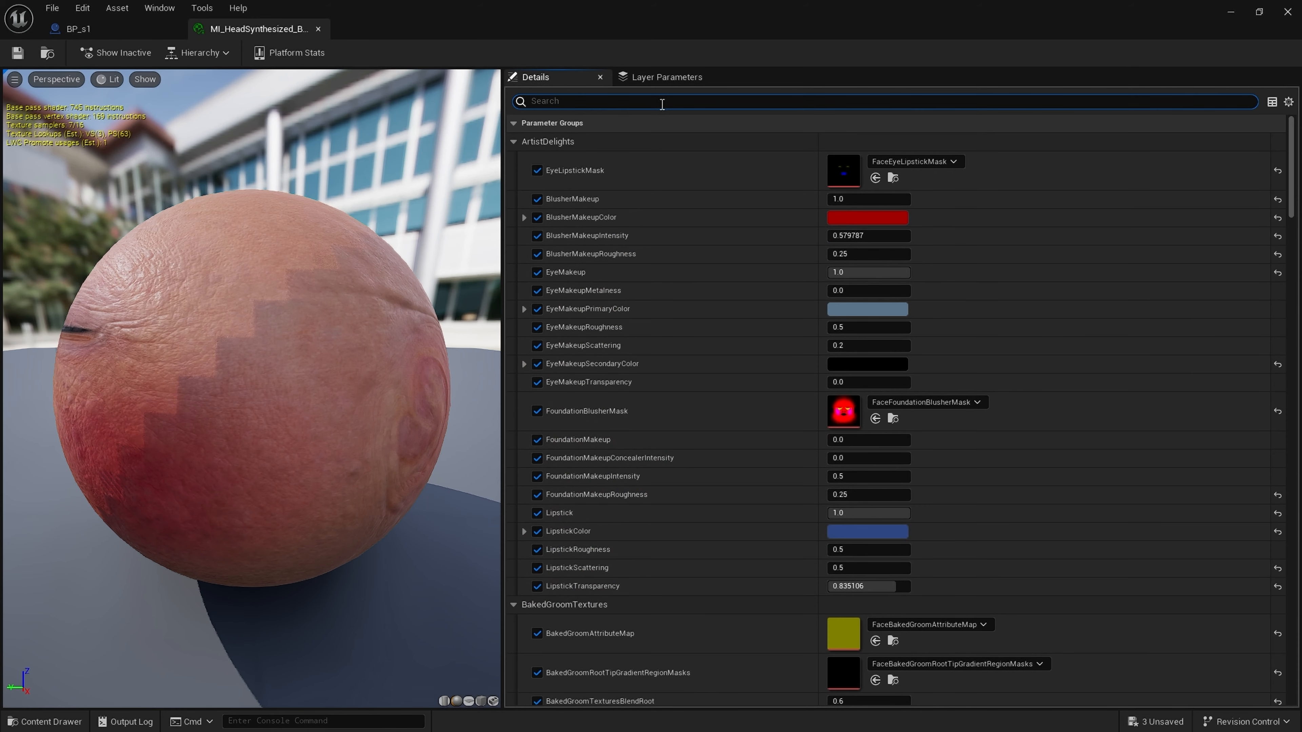
{"action": "type", "text": "cla"}
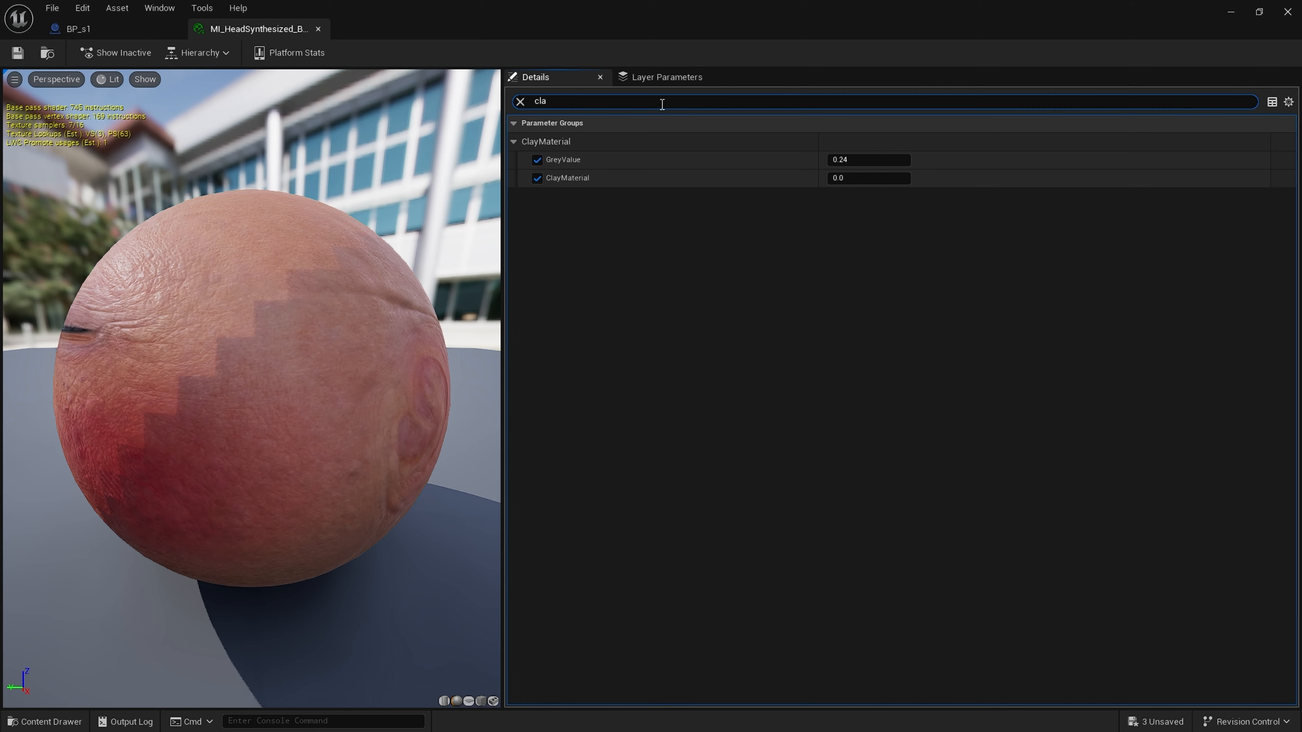
{"action": "type", "text": "y"}
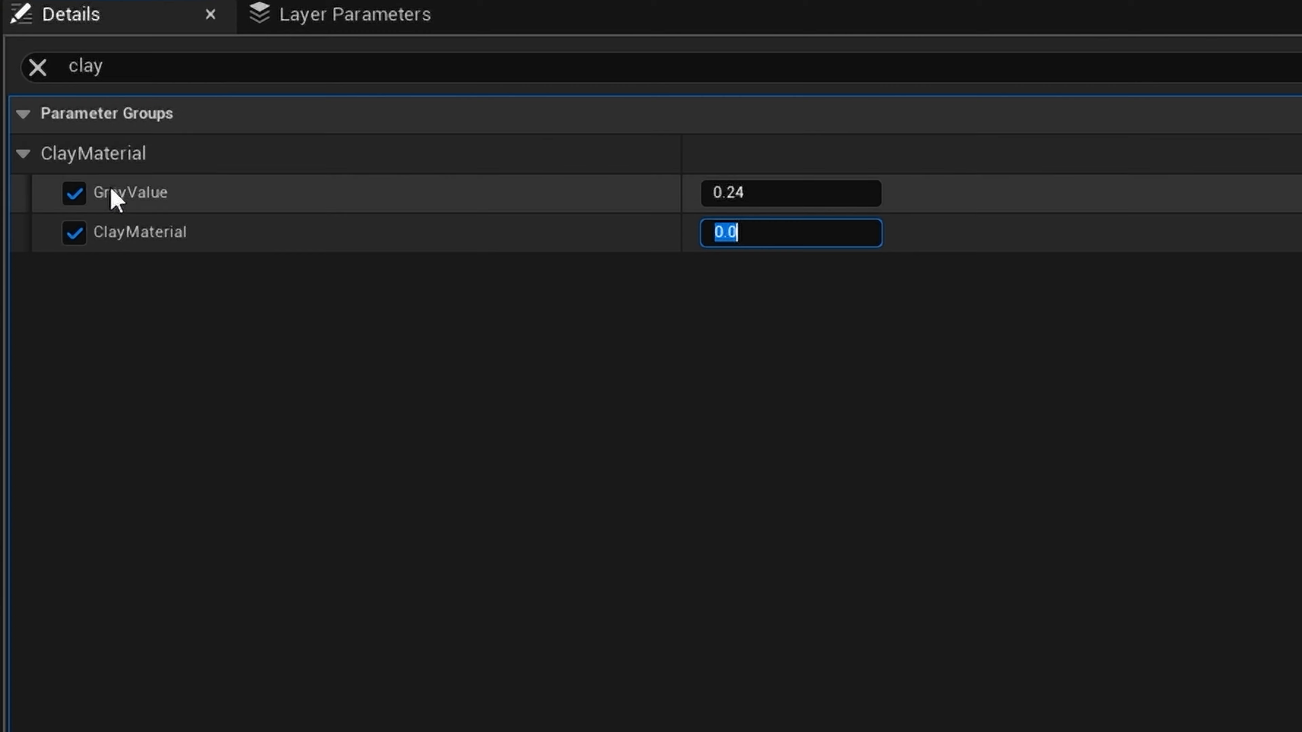
{"action": "mouse_move", "coordinate": [510, 200]}
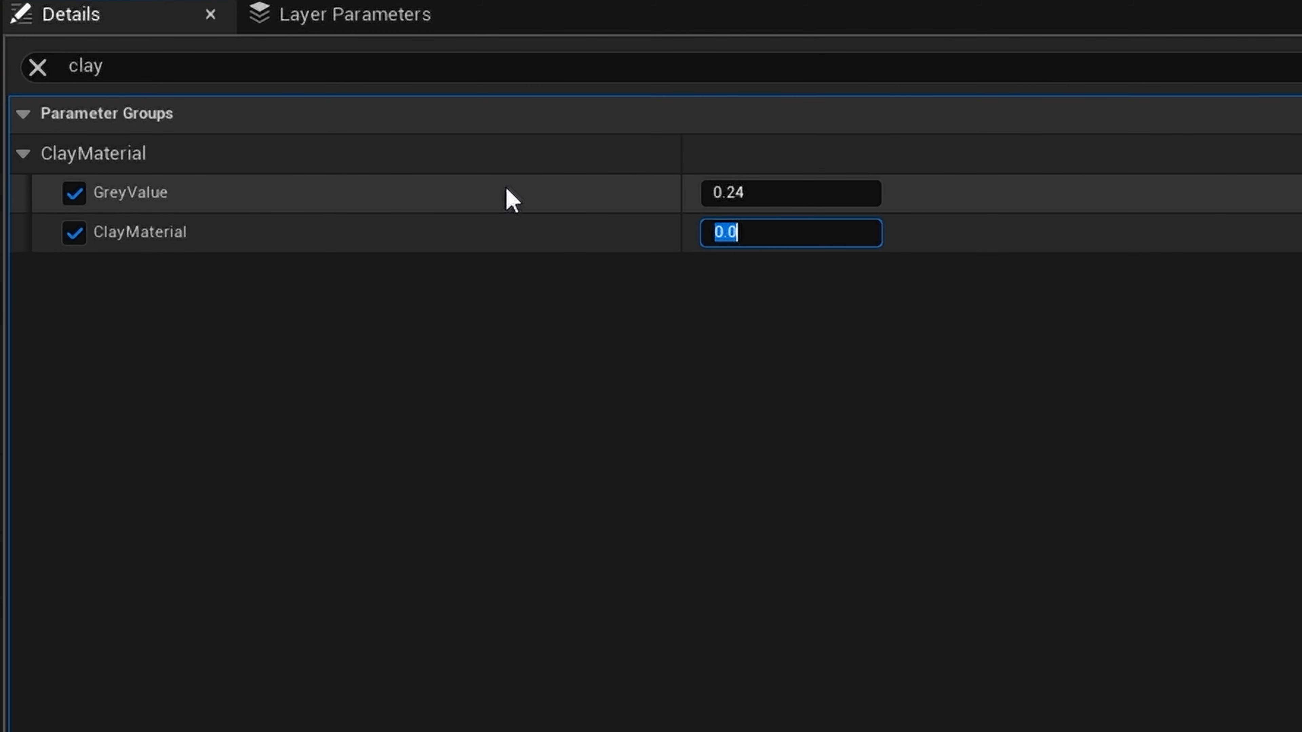
{"action": "mouse_move", "coordinate": [437, 251]}
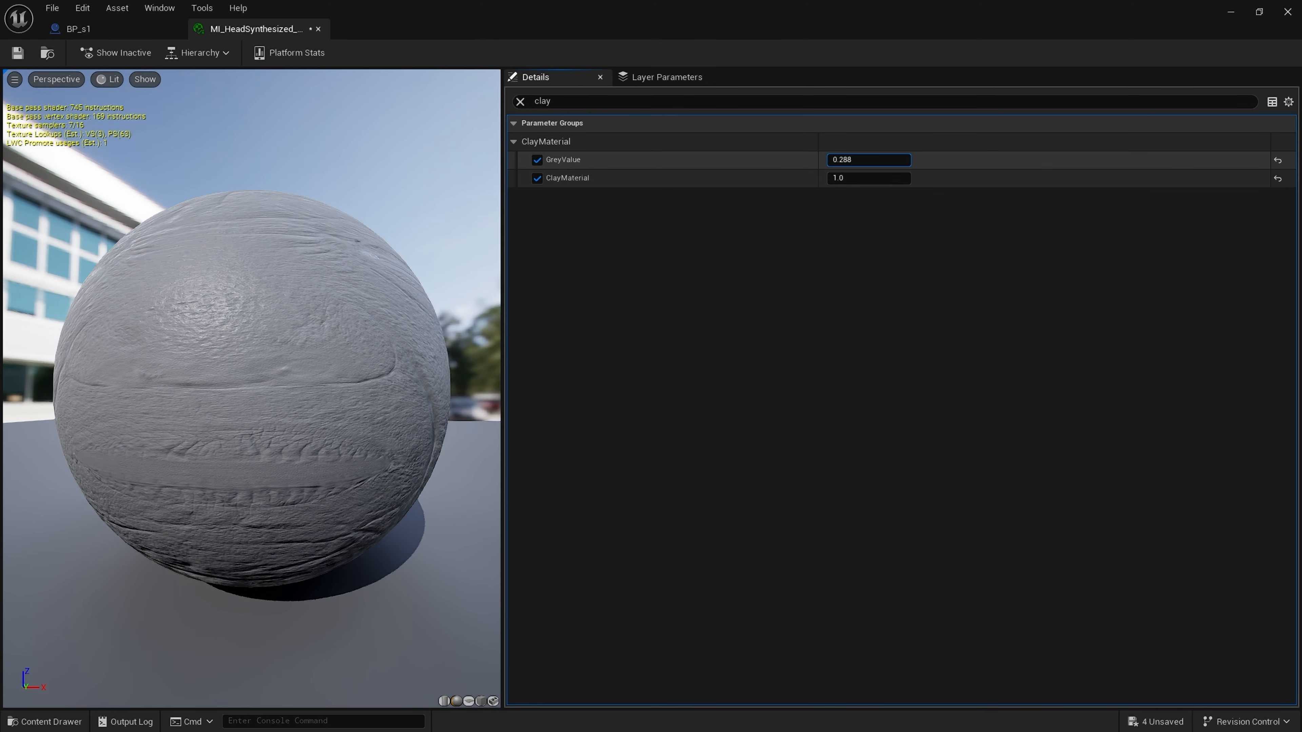
{"action": "type", "text": "0.888"}
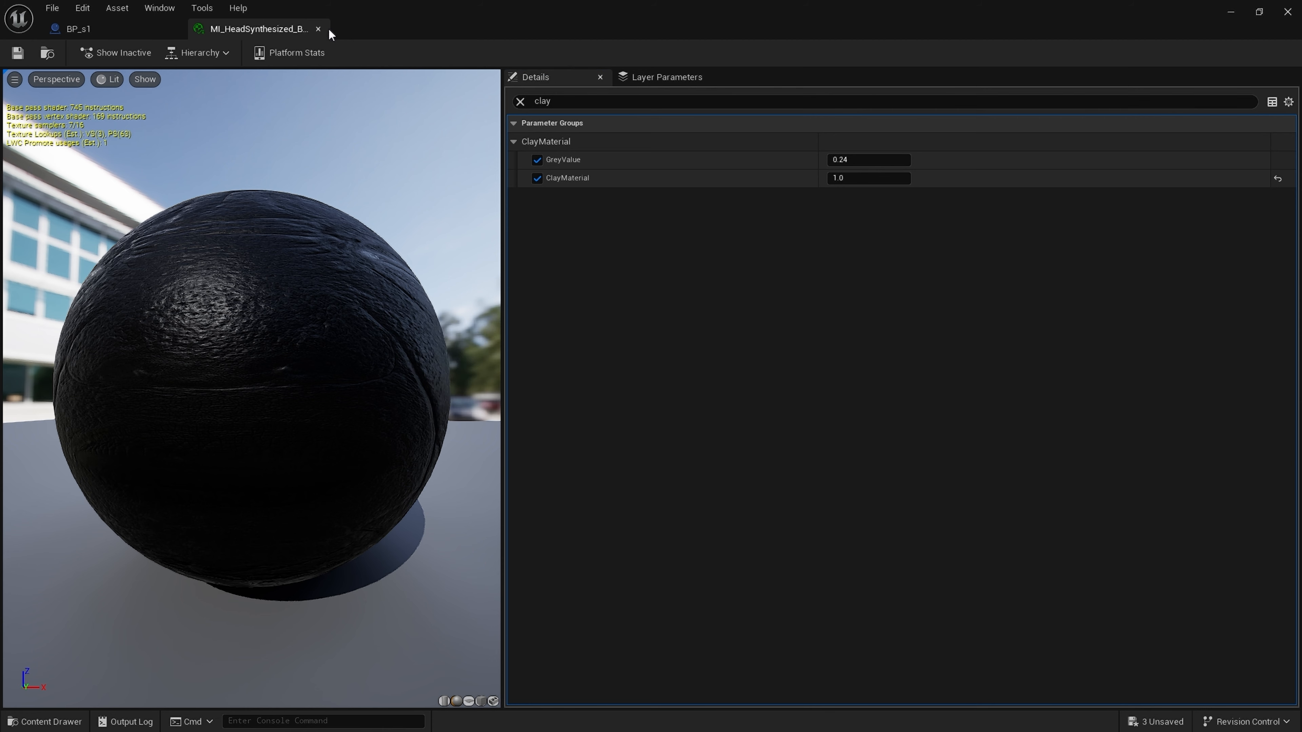
- In the Body component's M_BodySynthesized material, filter for 'clay' and enable ClayMaterial
{"action": "left_click", "coordinate": [76, 28]}
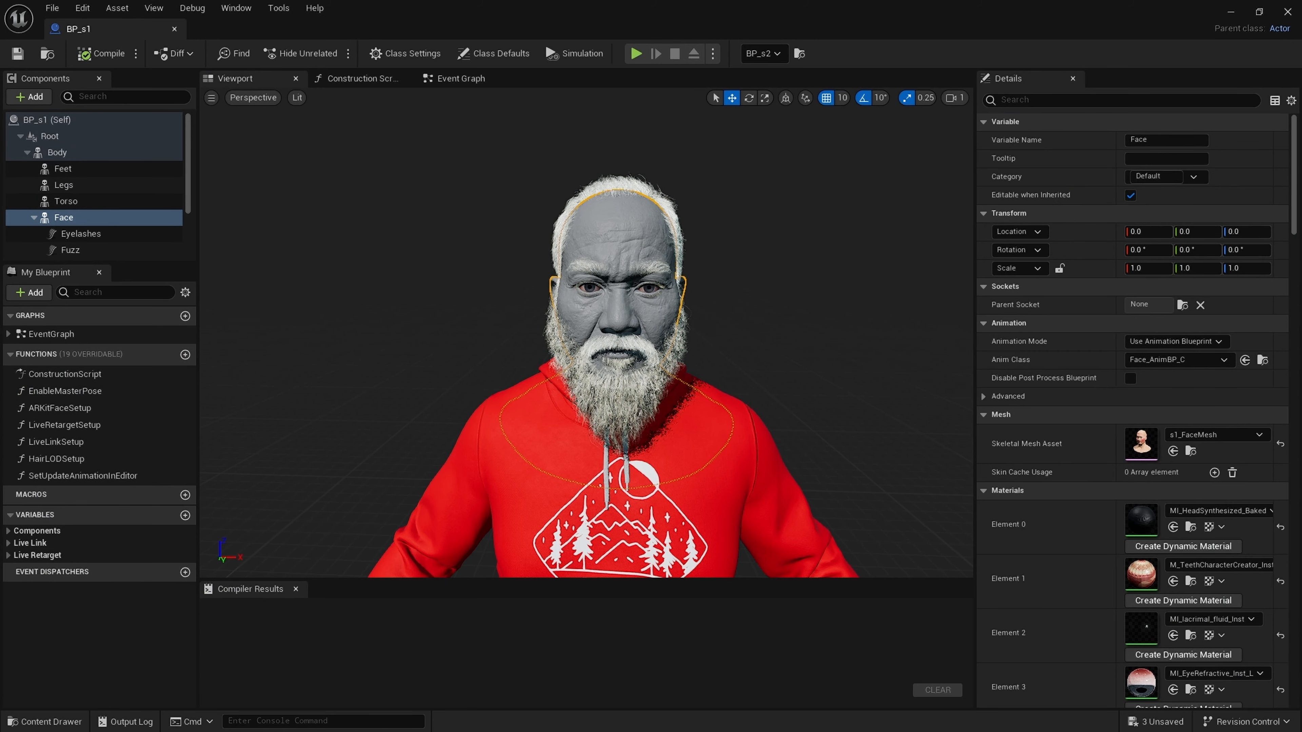
{"action": "left_click", "coordinate": [57, 153]}
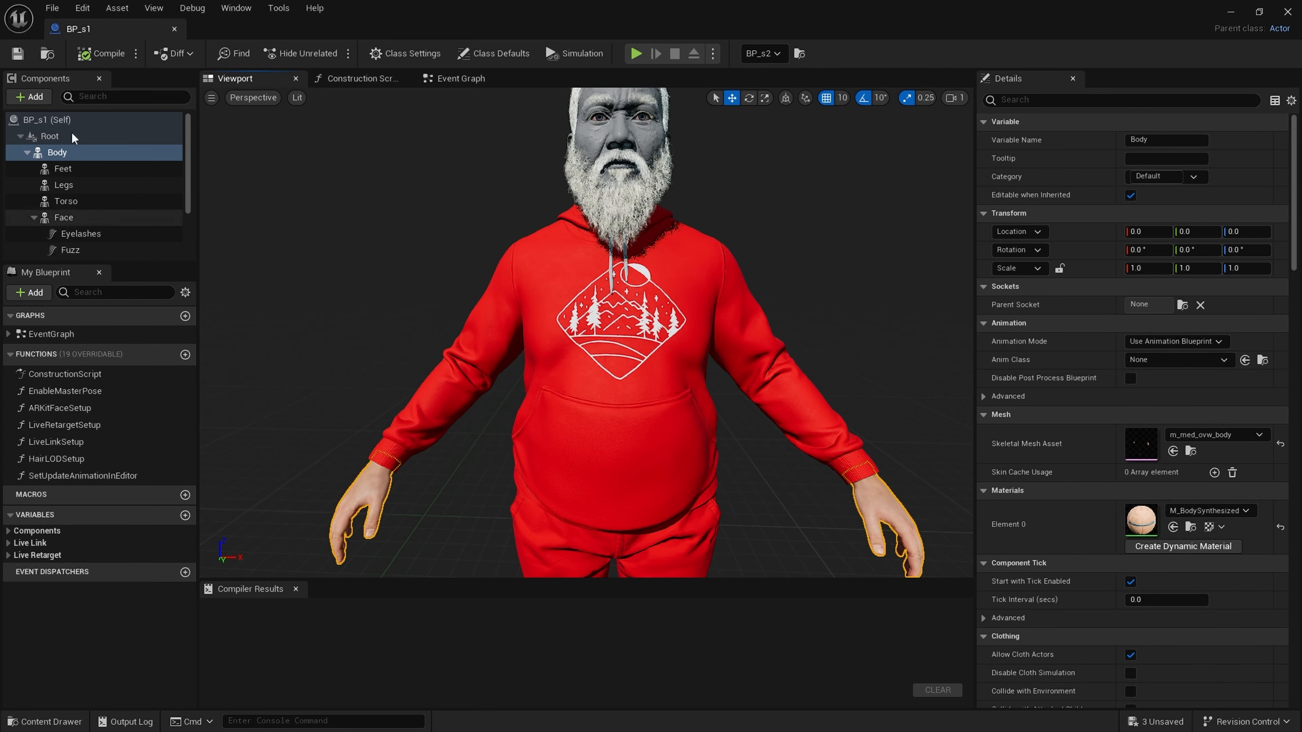
{"action": "mouse_move", "coordinate": [1141, 519]}
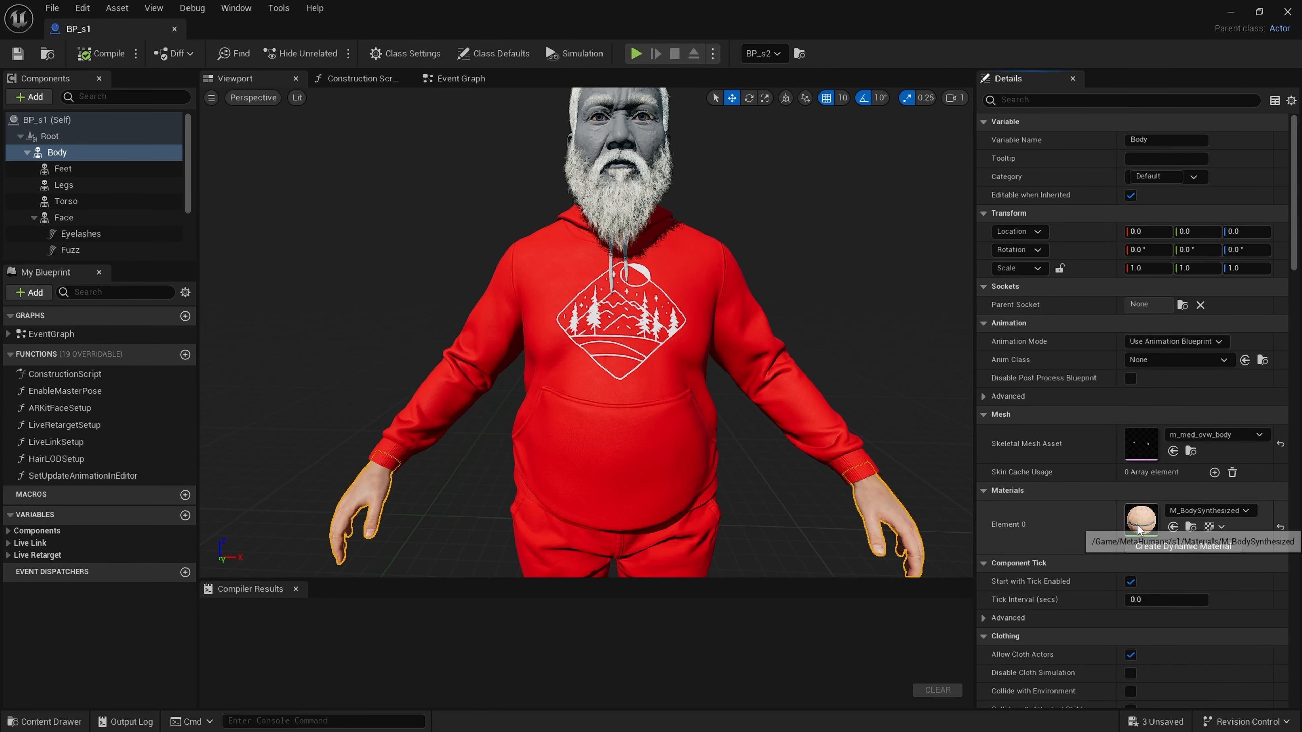
{"action": "double_click", "coordinate": [1139, 514]}
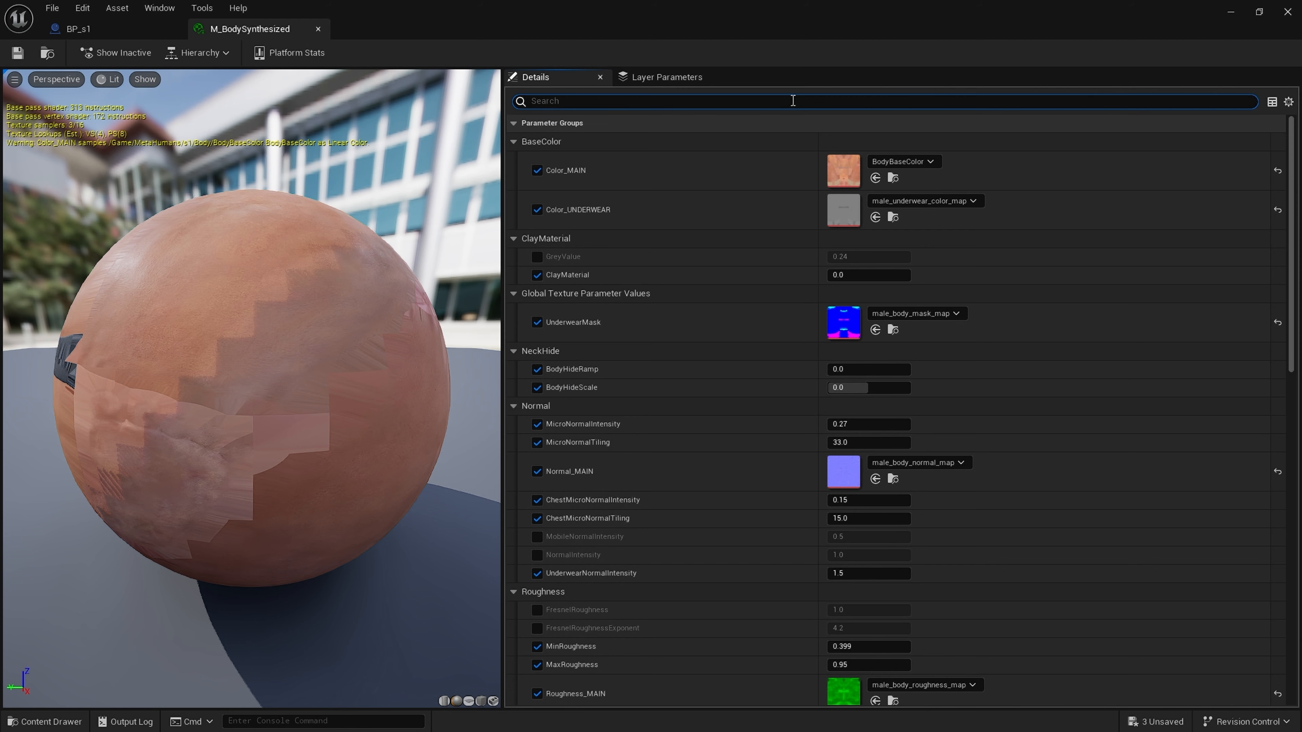
{"action": "type", "text": "cl"}
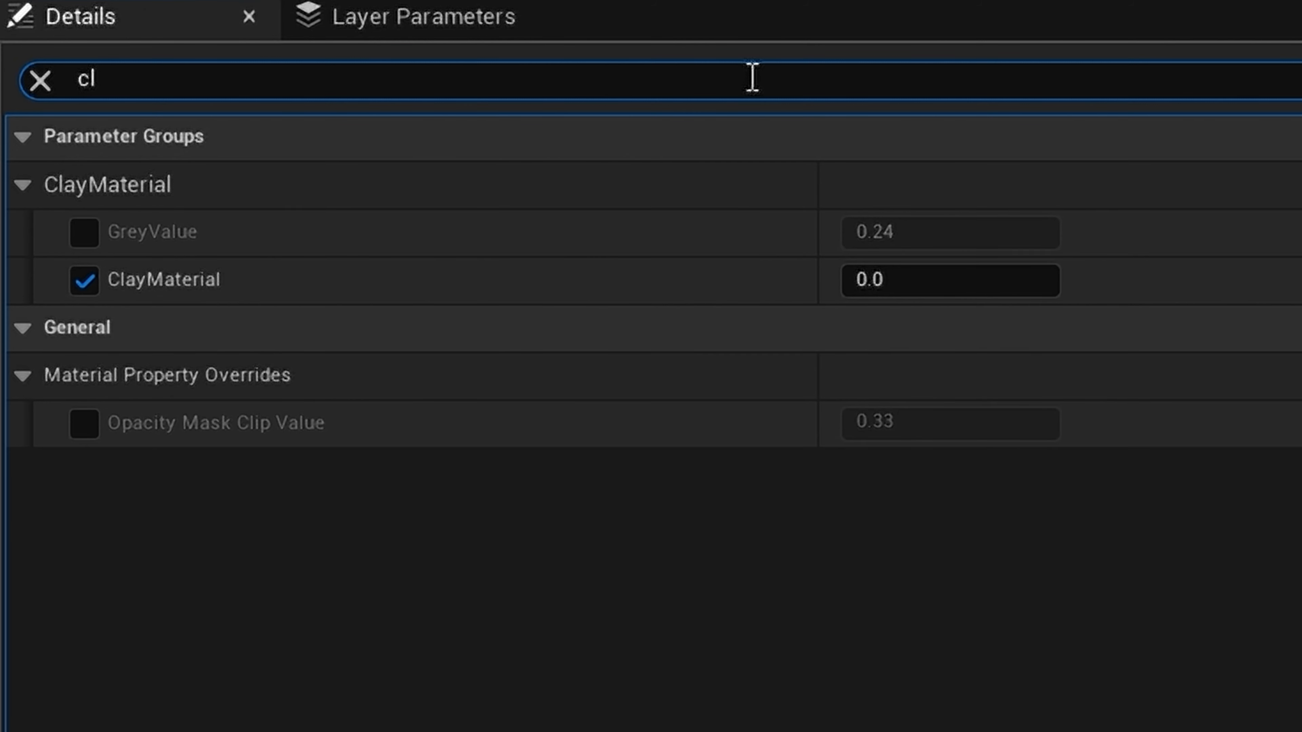
{"action": "type", "text": "ay"}
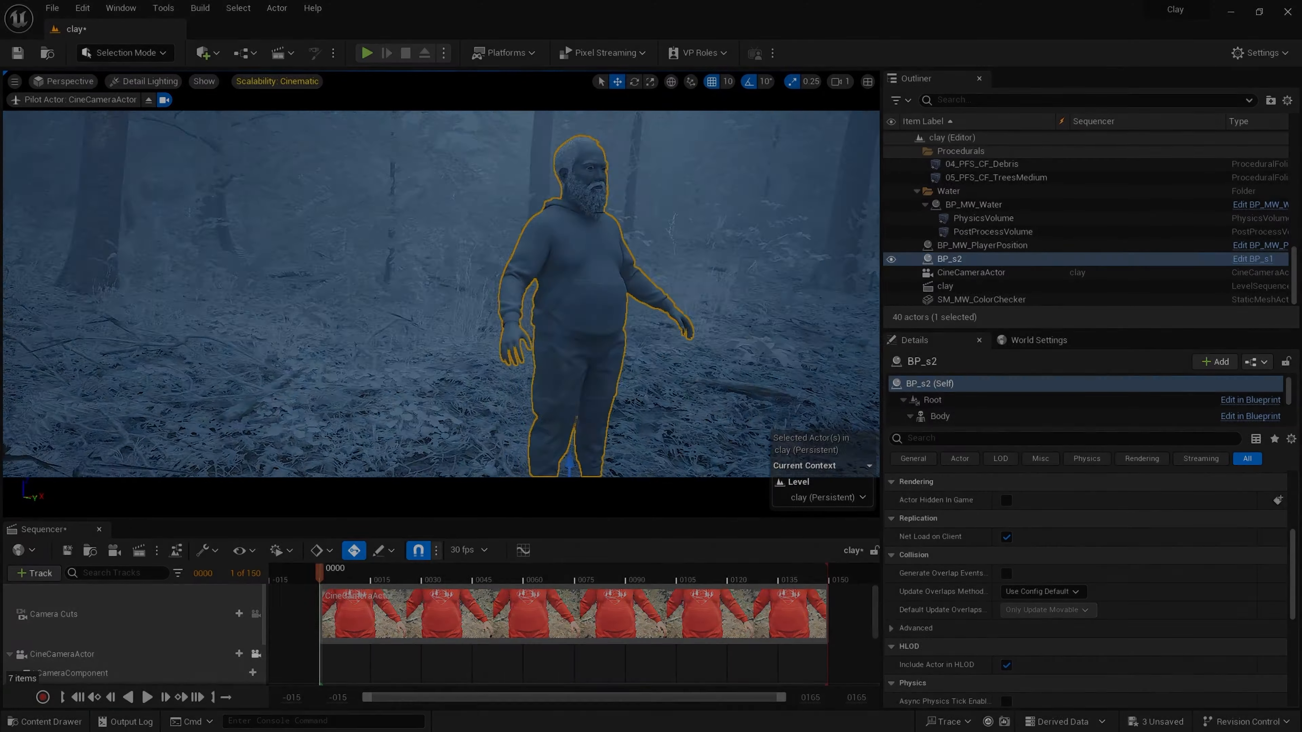
{"action": "left_click", "coordinate": [970, 273]}
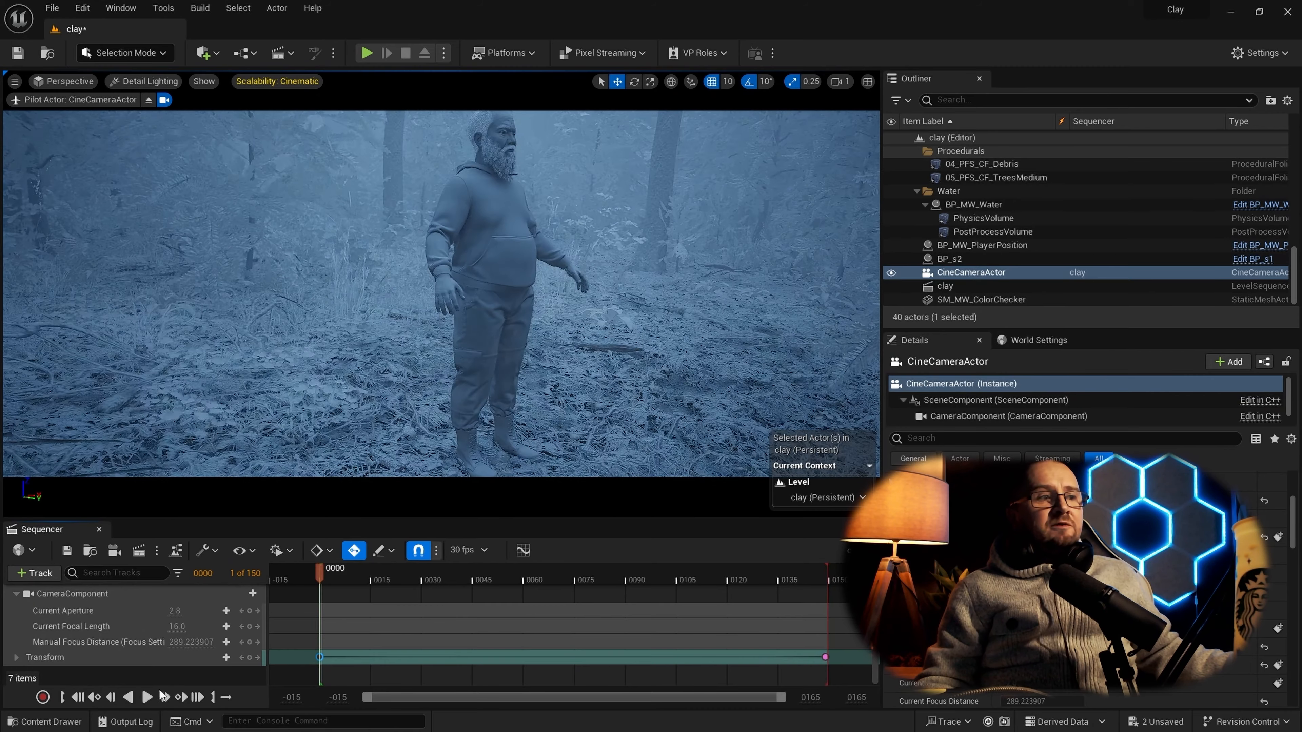
{"action": "left_click", "coordinate": [148, 697]}
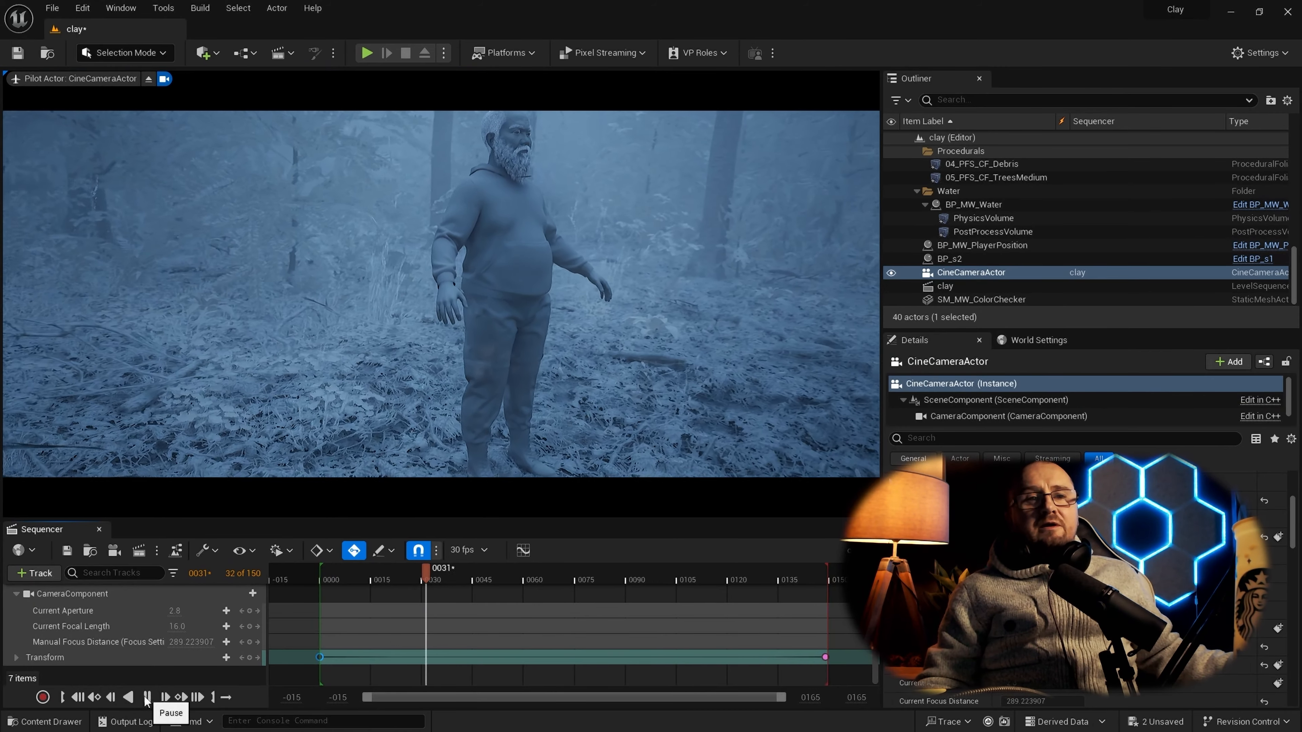
{"action": "left_click", "coordinate": [147, 696]}
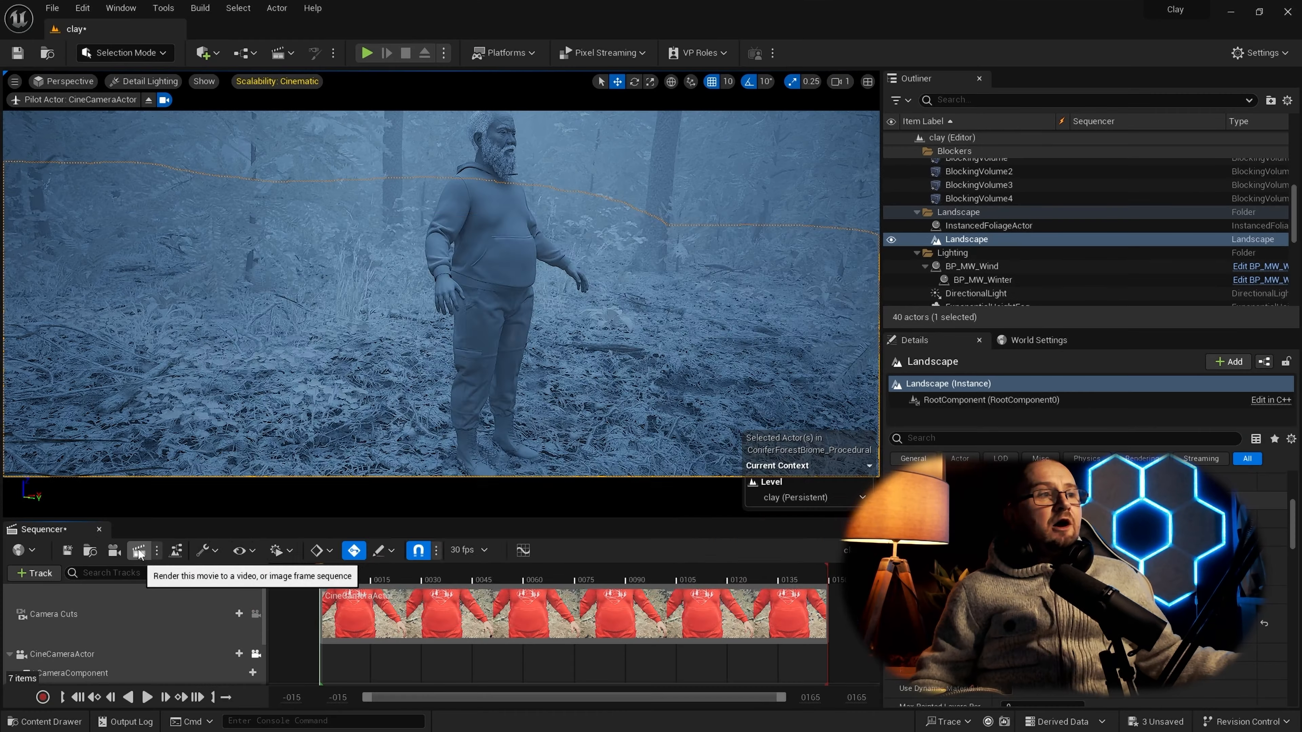
- Queue the clay sequence in Movie Render Queue and select its image sequence export
{"action": "left_click", "coordinate": [138, 551]}
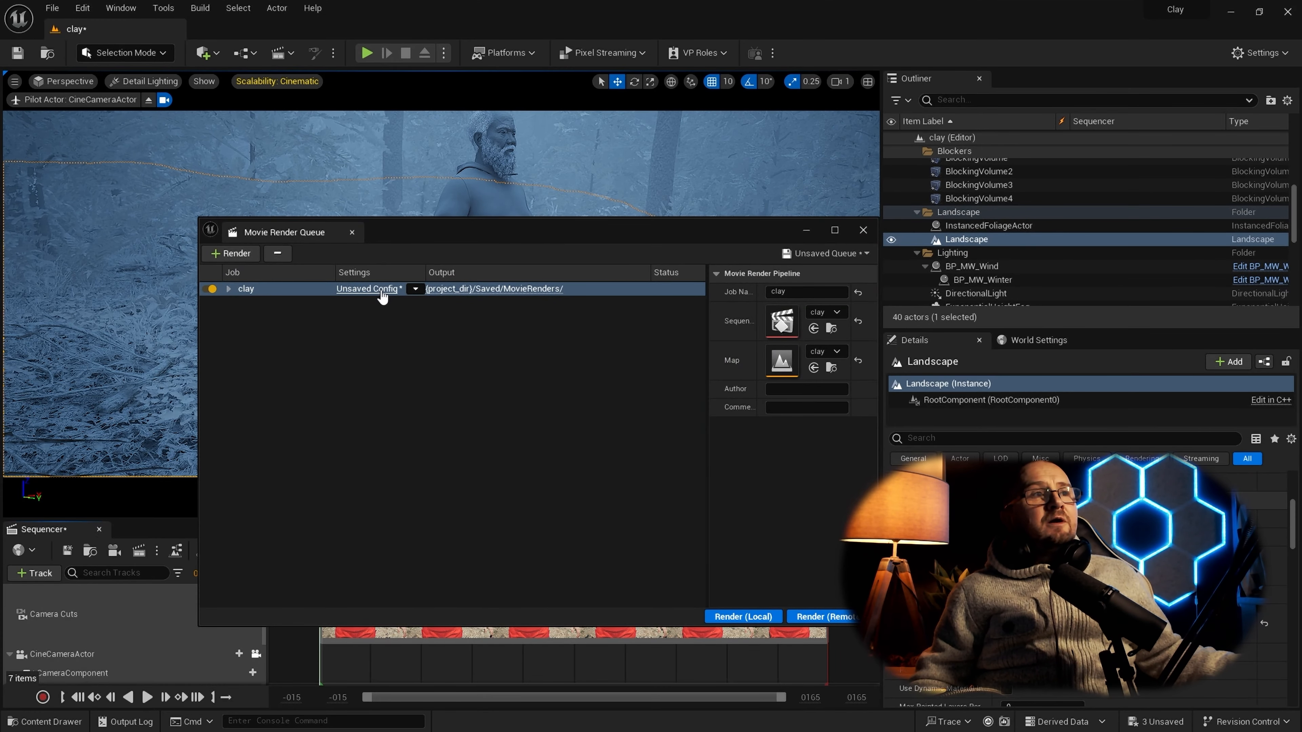
{"action": "left_click", "coordinate": [367, 288]}
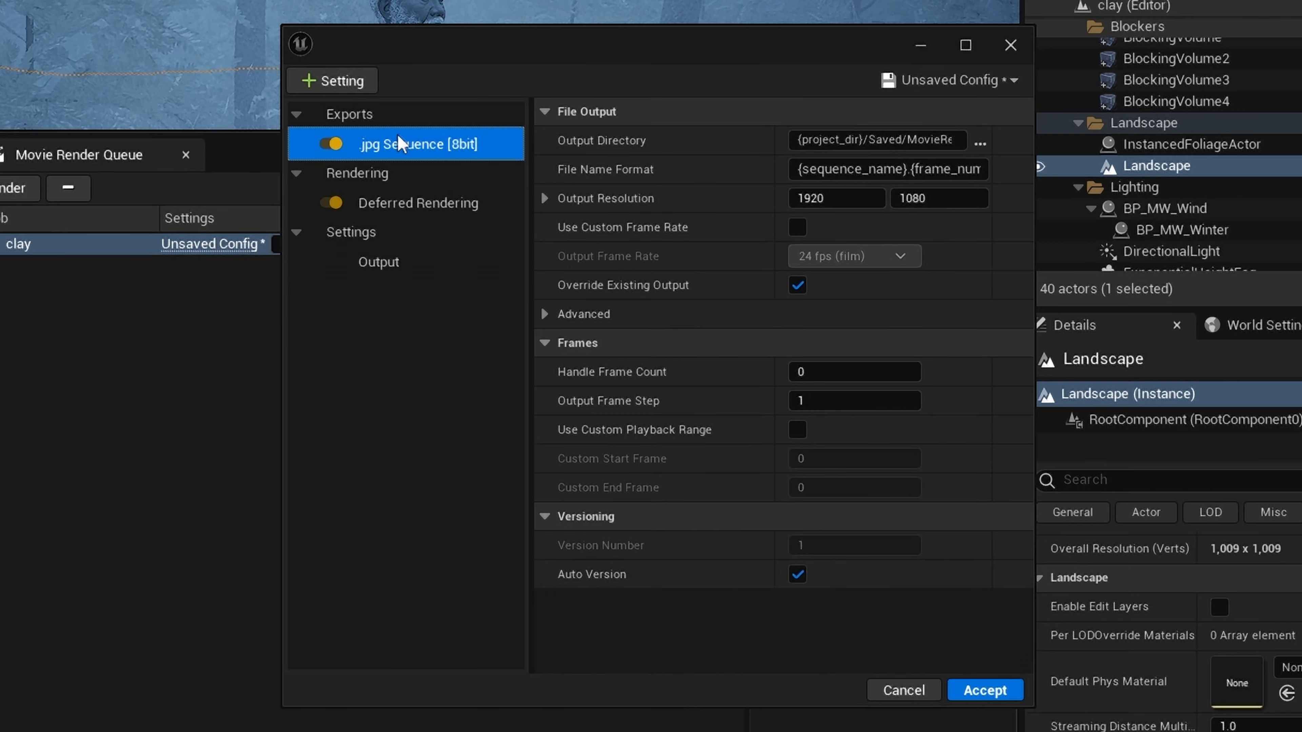
{"action": "left_click", "coordinate": [330, 80]}
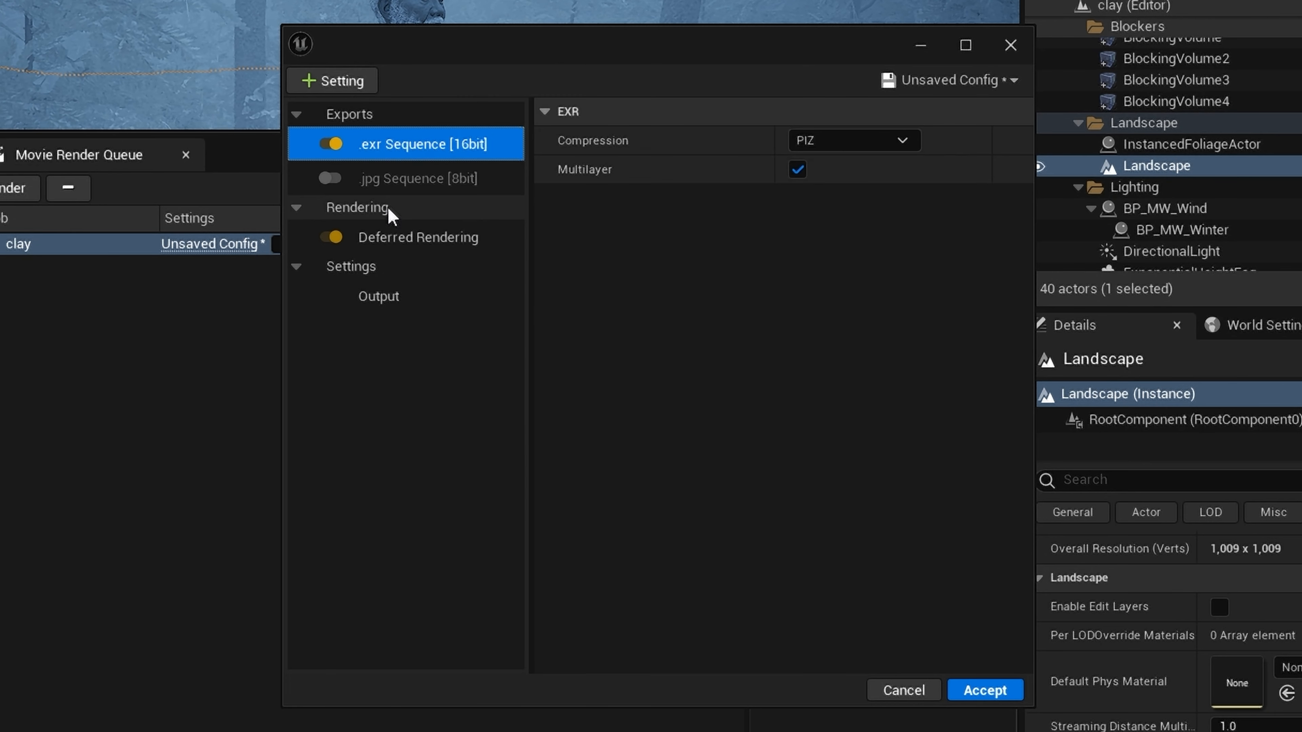
- Disable the standard Deferred Rendering pass and add Deferred Rendering (Detail Lighting)
{"action": "left_click", "coordinate": [418, 237]}
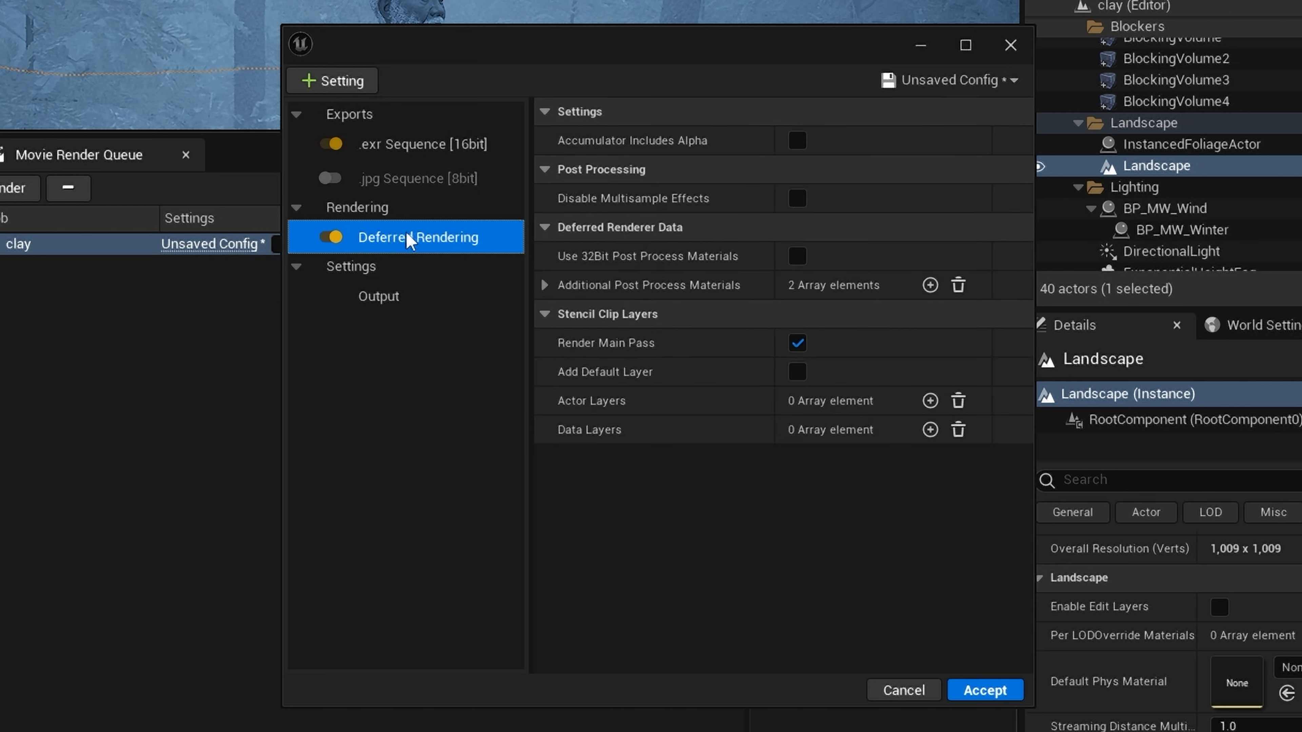
{"action": "left_click", "coordinate": [330, 237]}
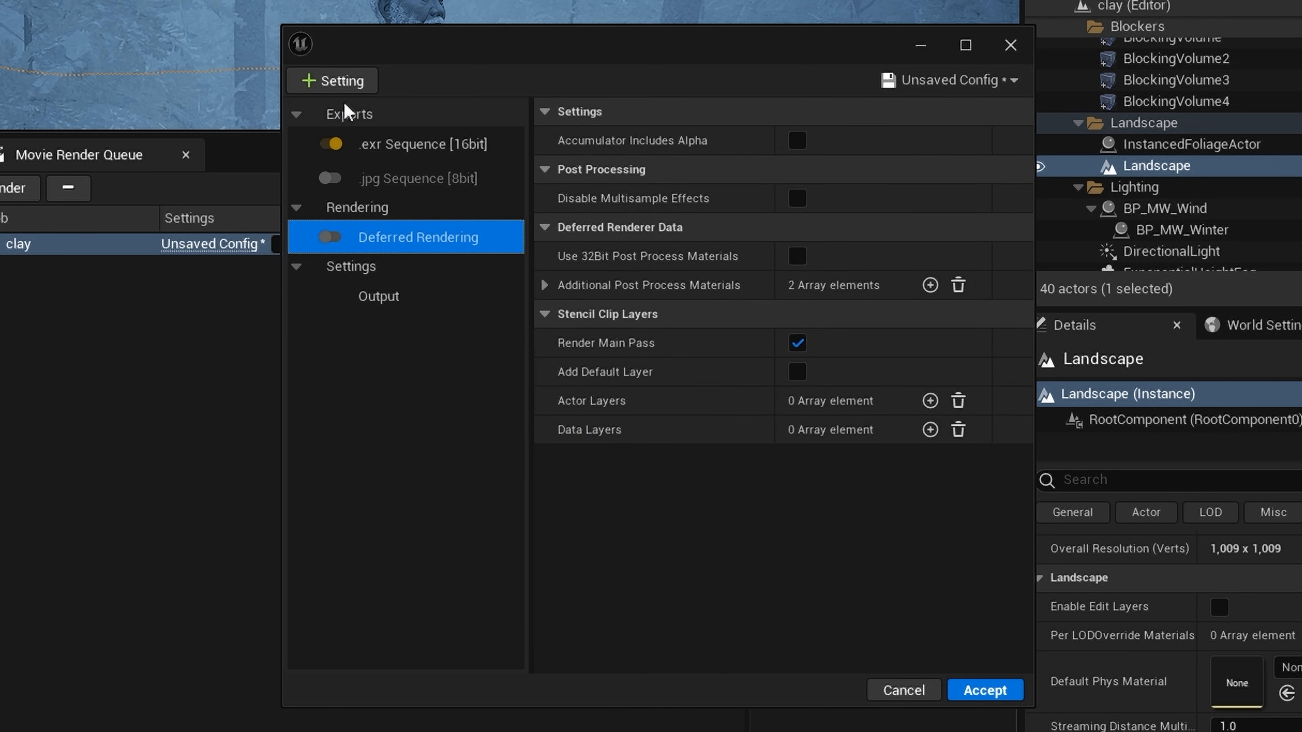
{"action": "left_click", "coordinate": [331, 80]}
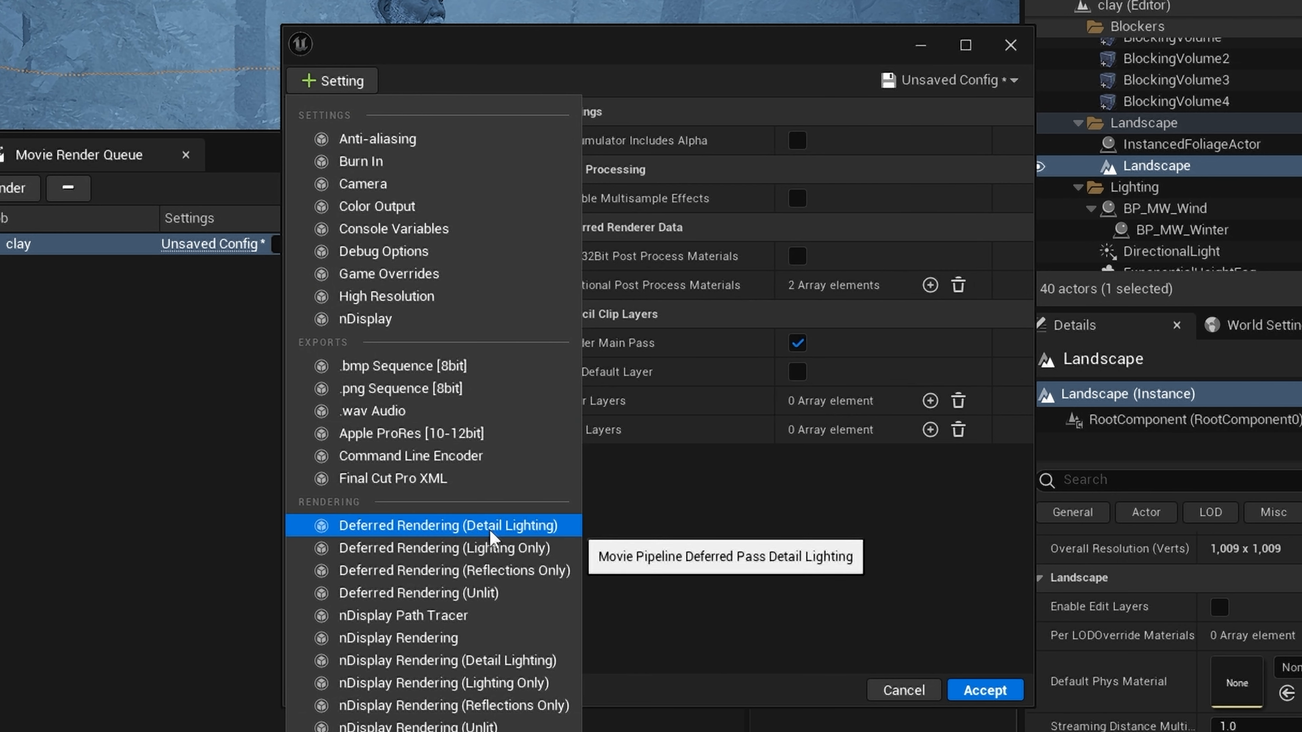
{"action": "mouse_move", "coordinate": [546, 536]}
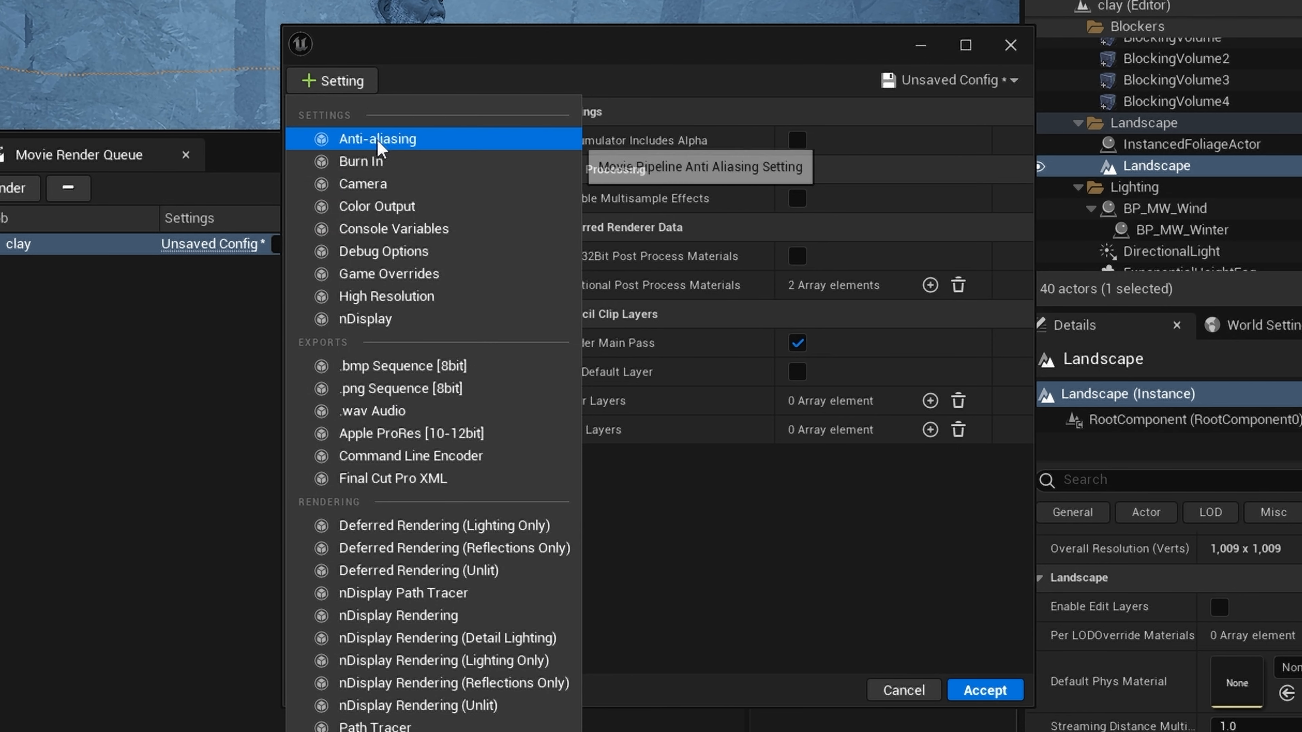
- Add Anti-aliasing with Temporal Sample Count 8 and override enabled, plus Game Overrides
{"action": "left_click", "coordinate": [376, 139]}
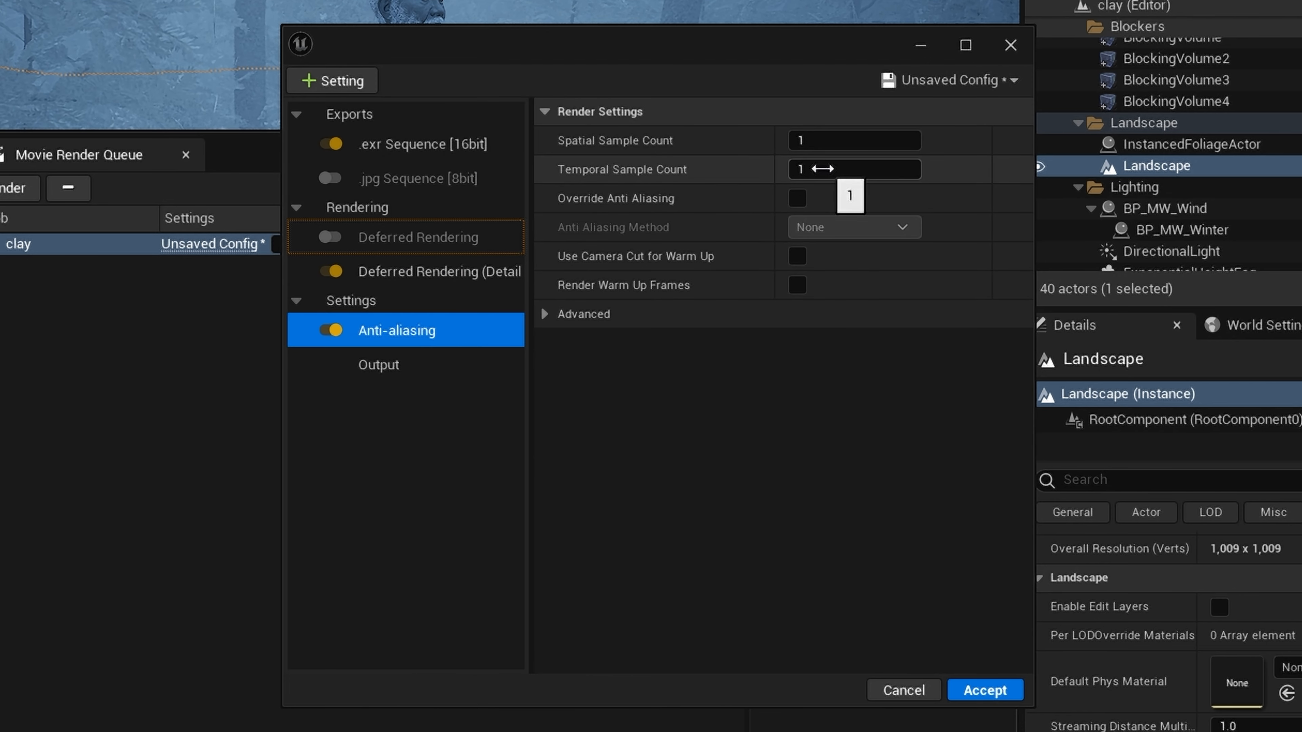
{"action": "type", "text": "8"}
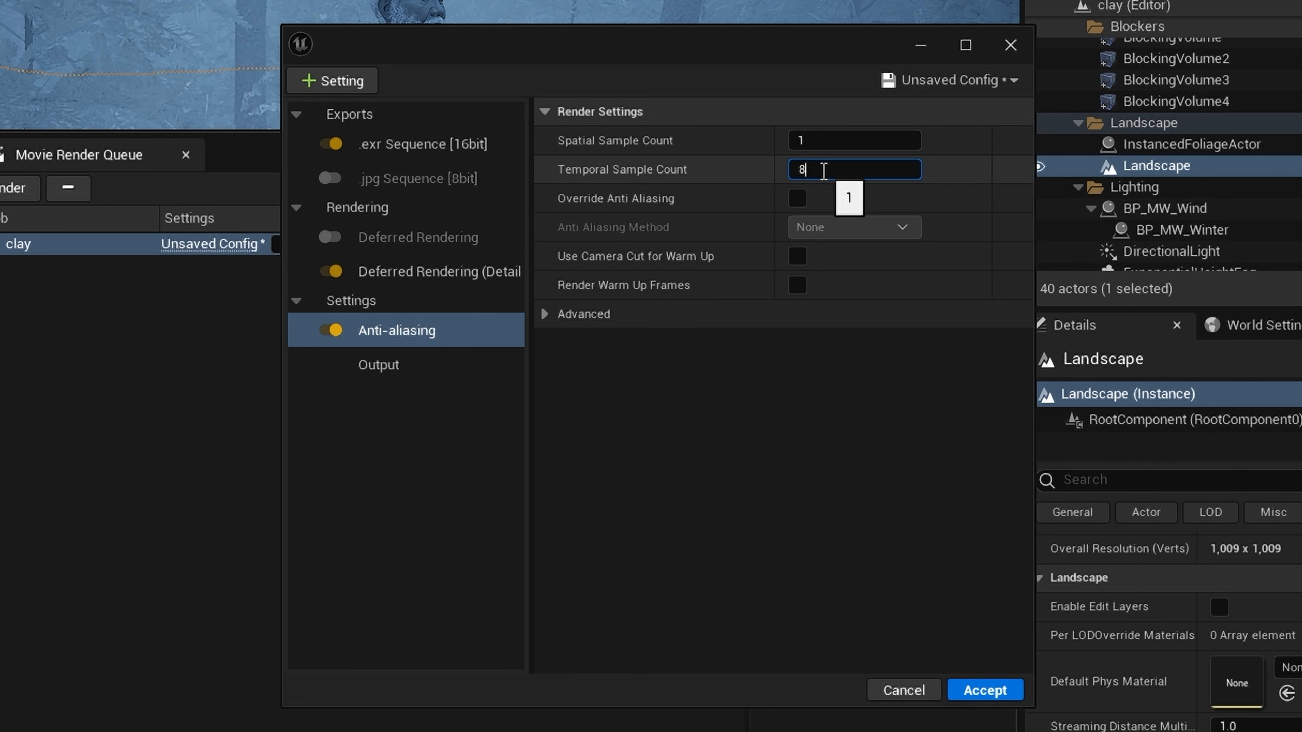
{"action": "left_click", "coordinate": [796, 197]}
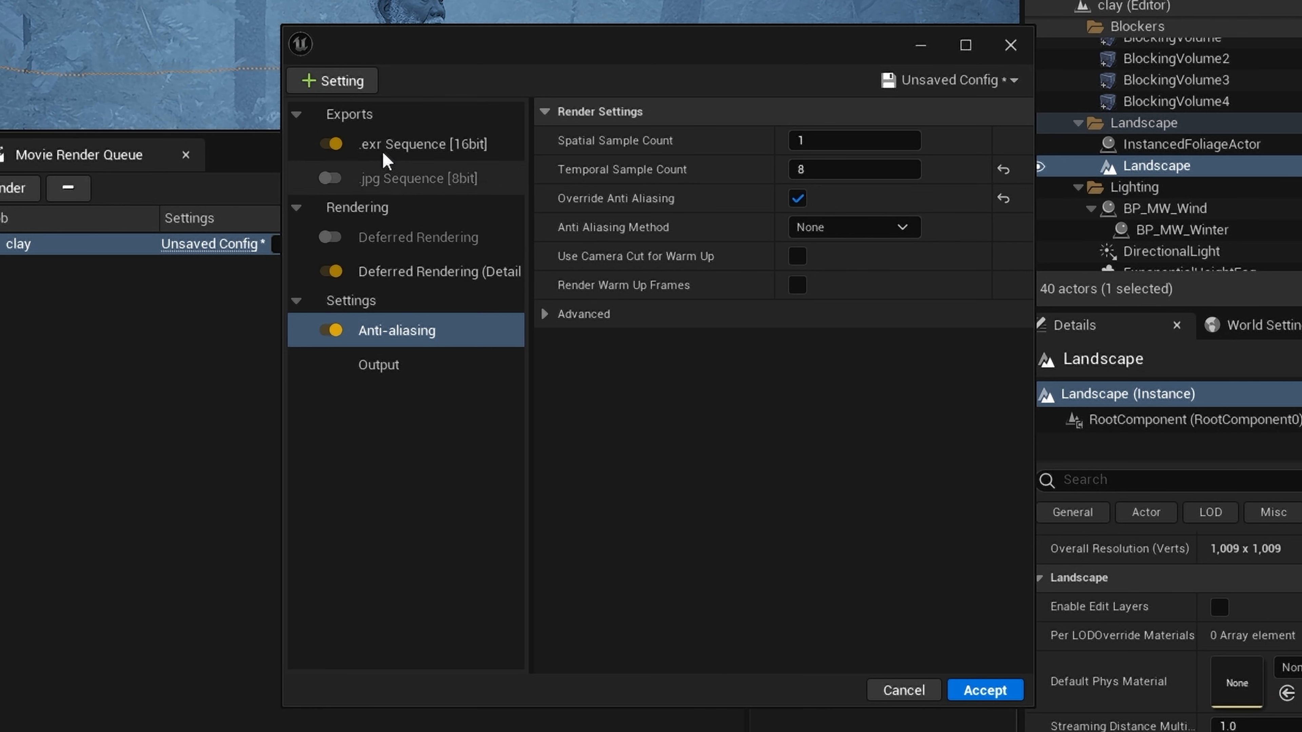
{"action": "left_click", "coordinate": [330, 81]}
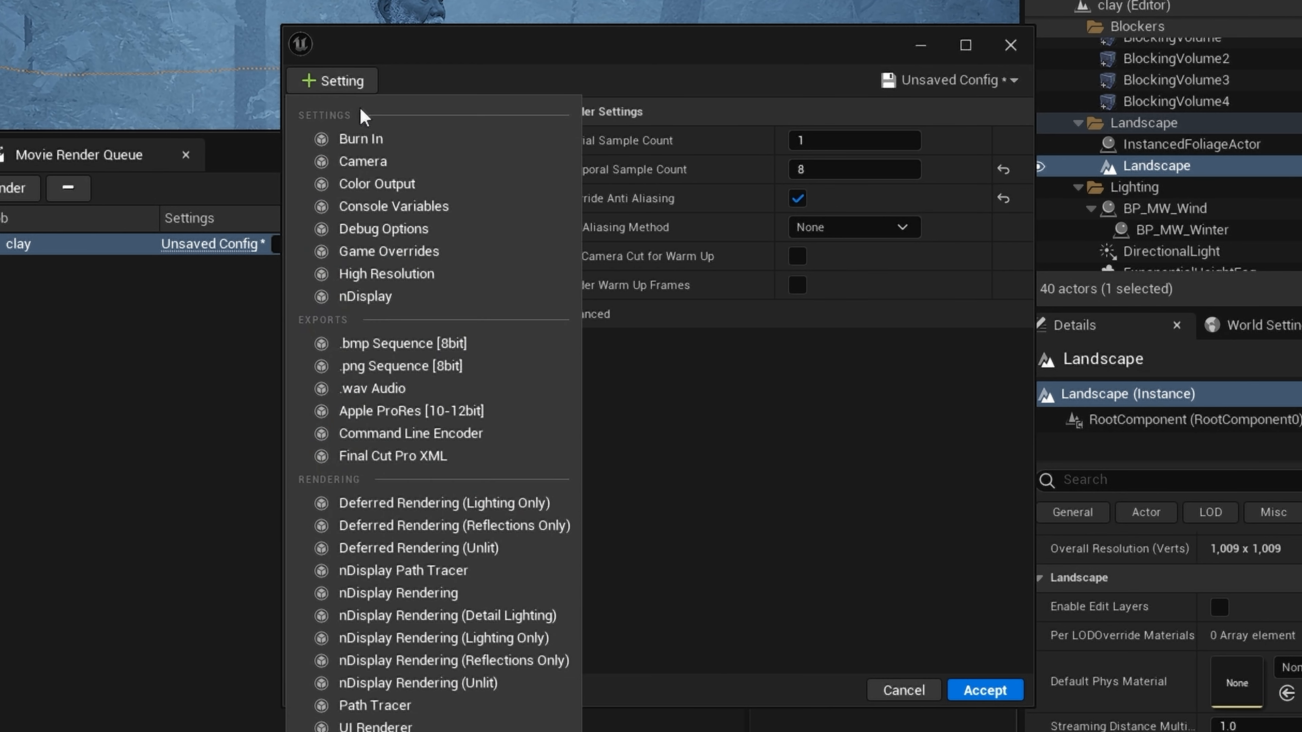
{"action": "mouse_move", "coordinate": [388, 251]}
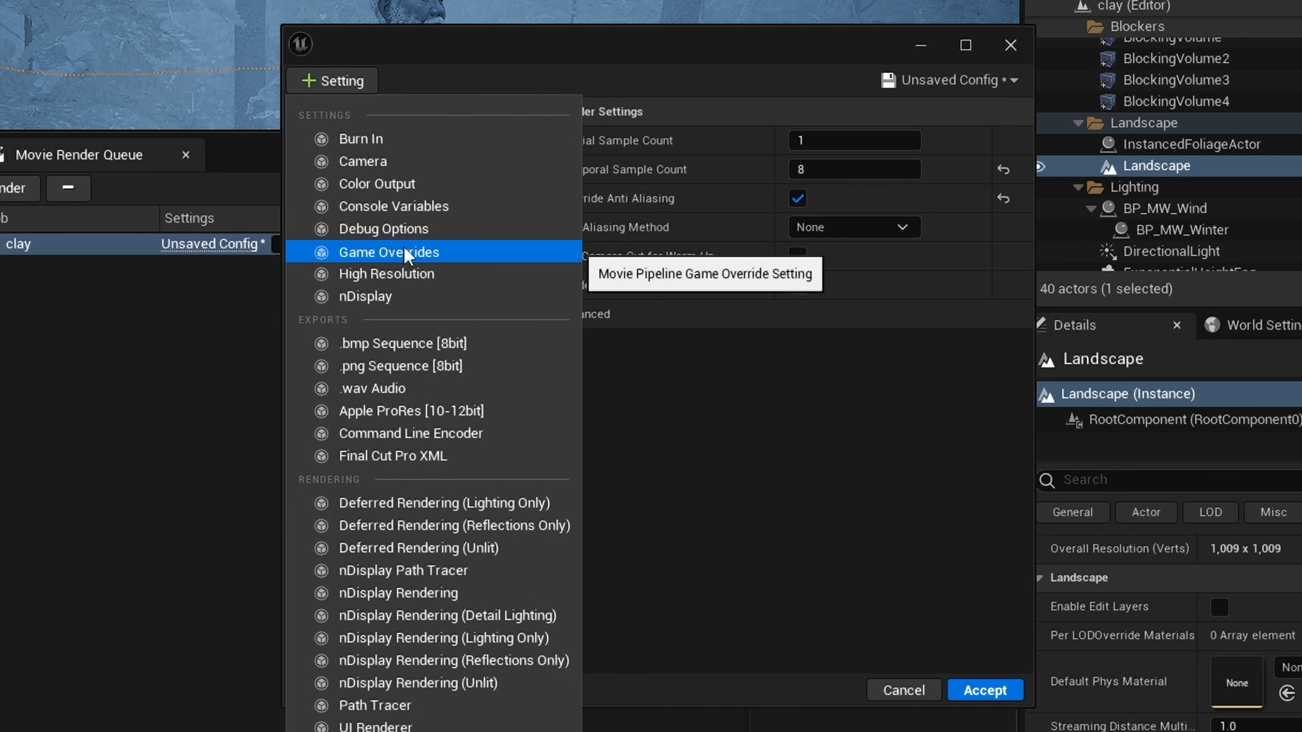
{"action": "left_click", "coordinate": [388, 252]}
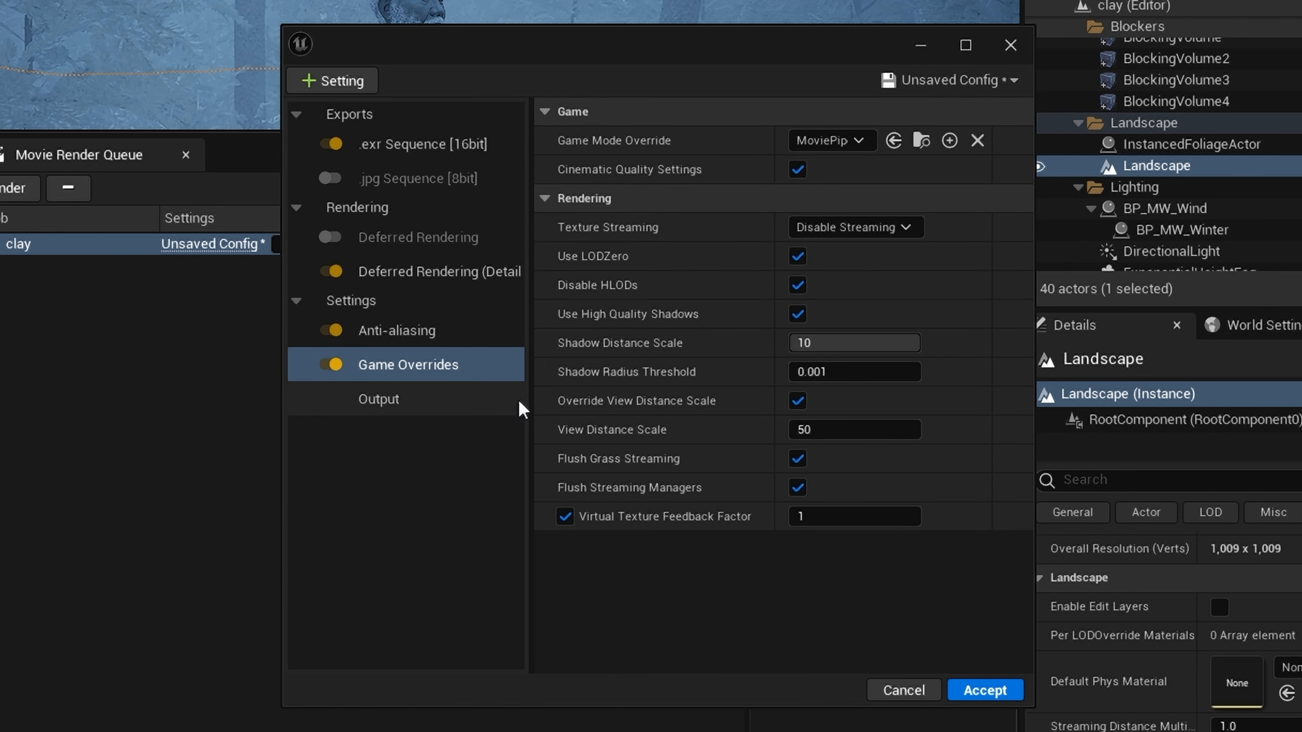
- Set the job's Output Directory to G:/Projects/Clay/Movie and accept the render settings
{"action": "left_click", "coordinate": [377, 399]}
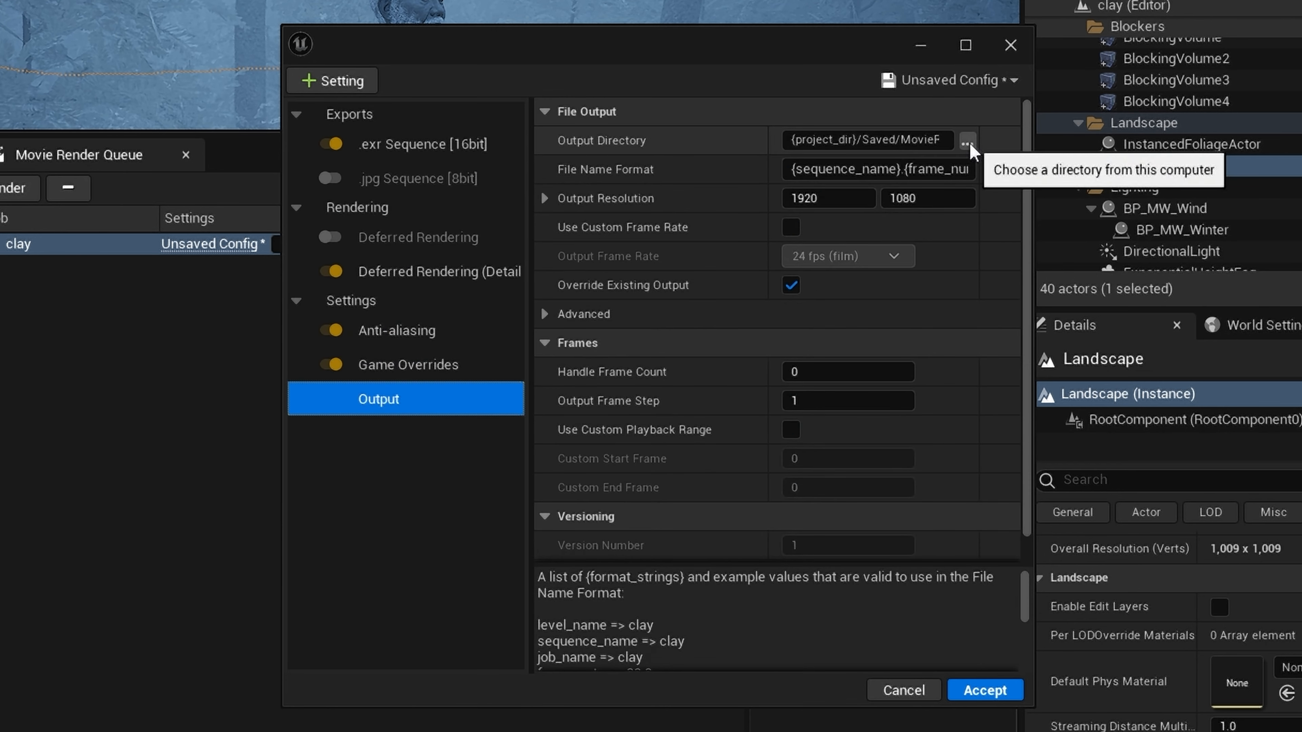
{"action": "left_click", "coordinate": [966, 139]}
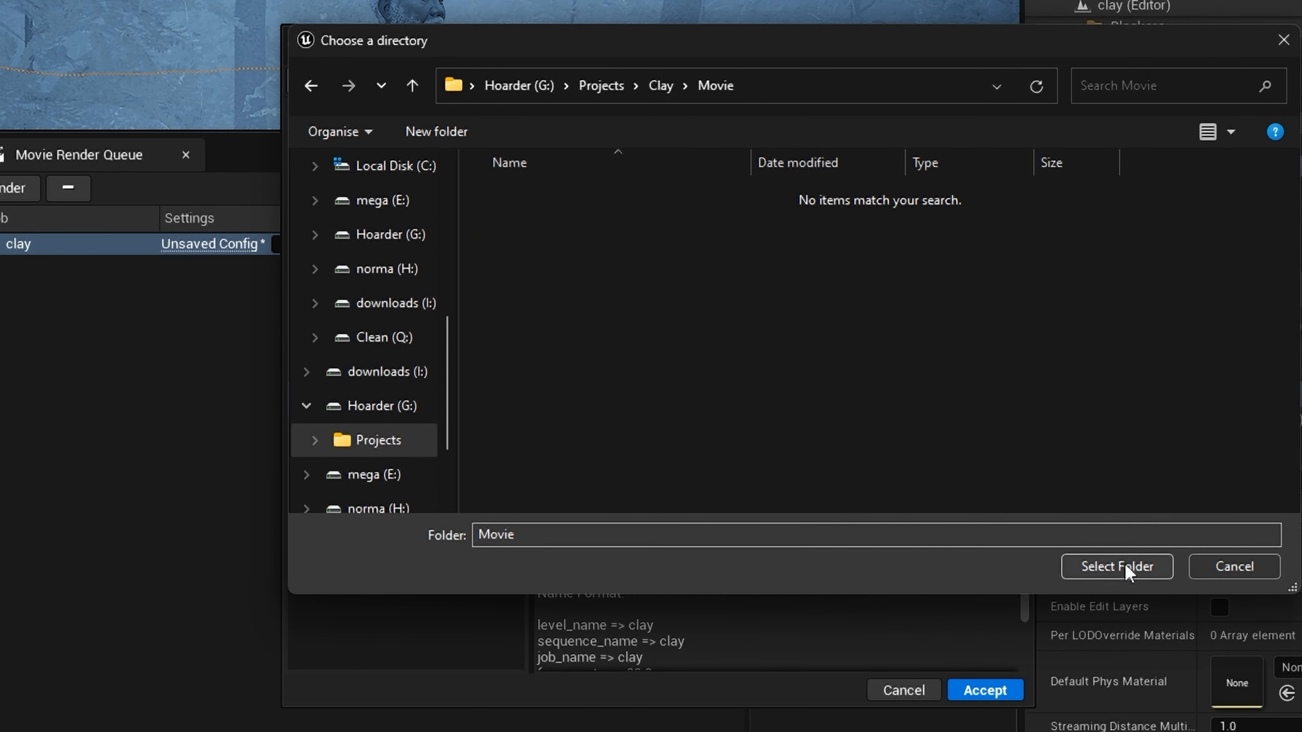
{"action": "left_click", "coordinate": [1117, 566]}
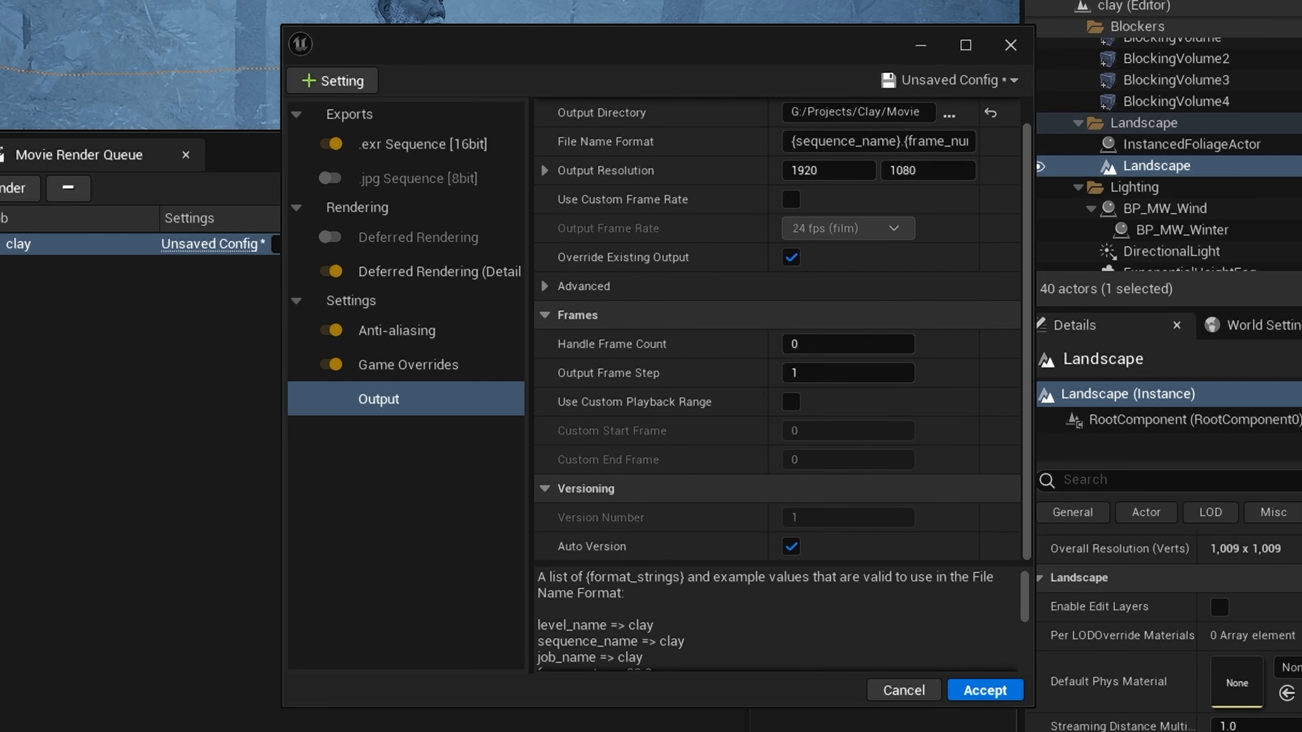
{"action": "left_click", "coordinate": [984, 690]}
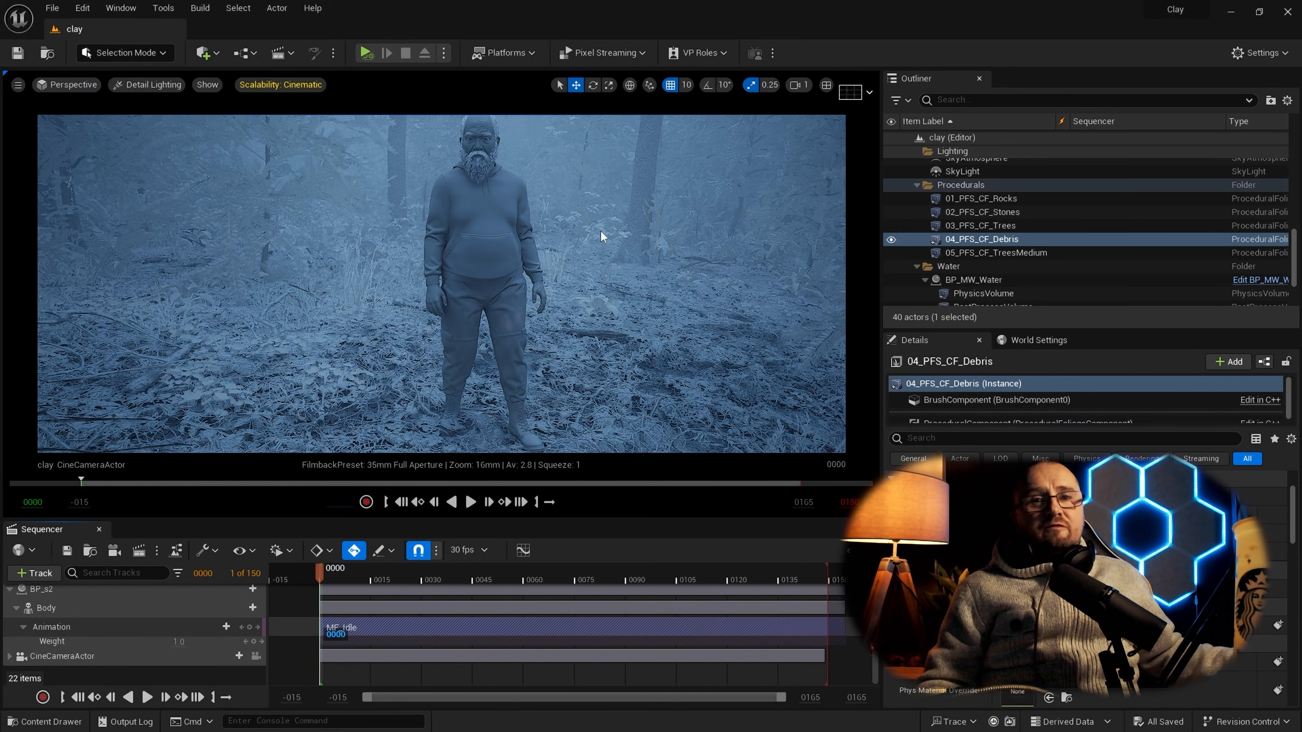
- Return the viewport from Detail Lighting to the Lit view mode
{"action": "left_click", "coordinate": [151, 85]}
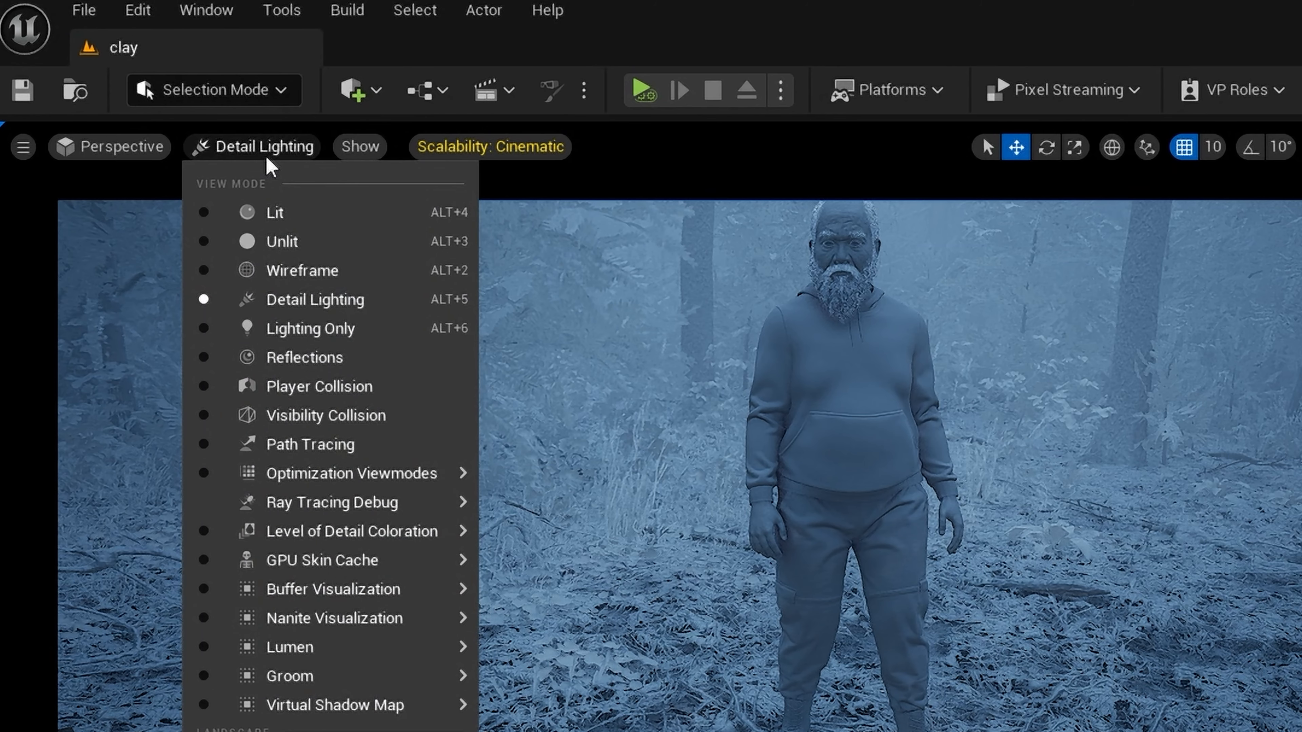
{"action": "left_click", "coordinate": [273, 212]}
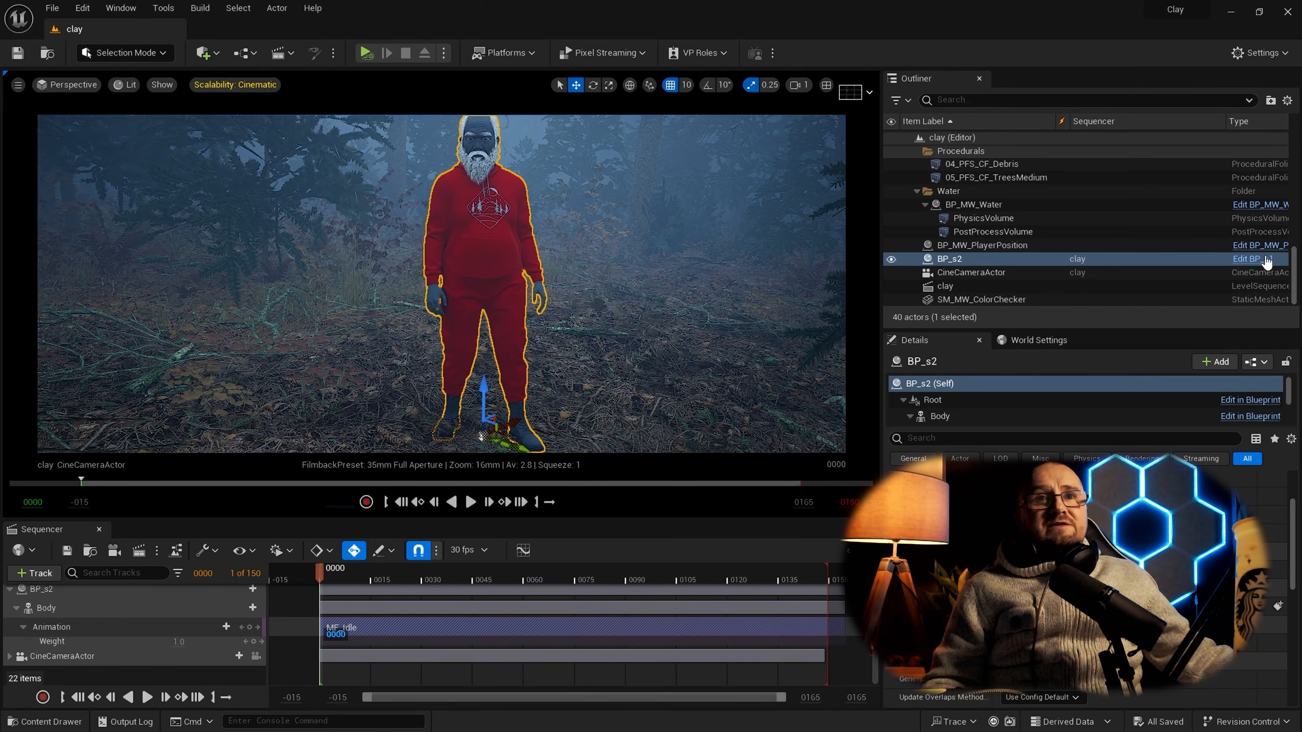
{"action": "left_click", "coordinate": [400, 28]}
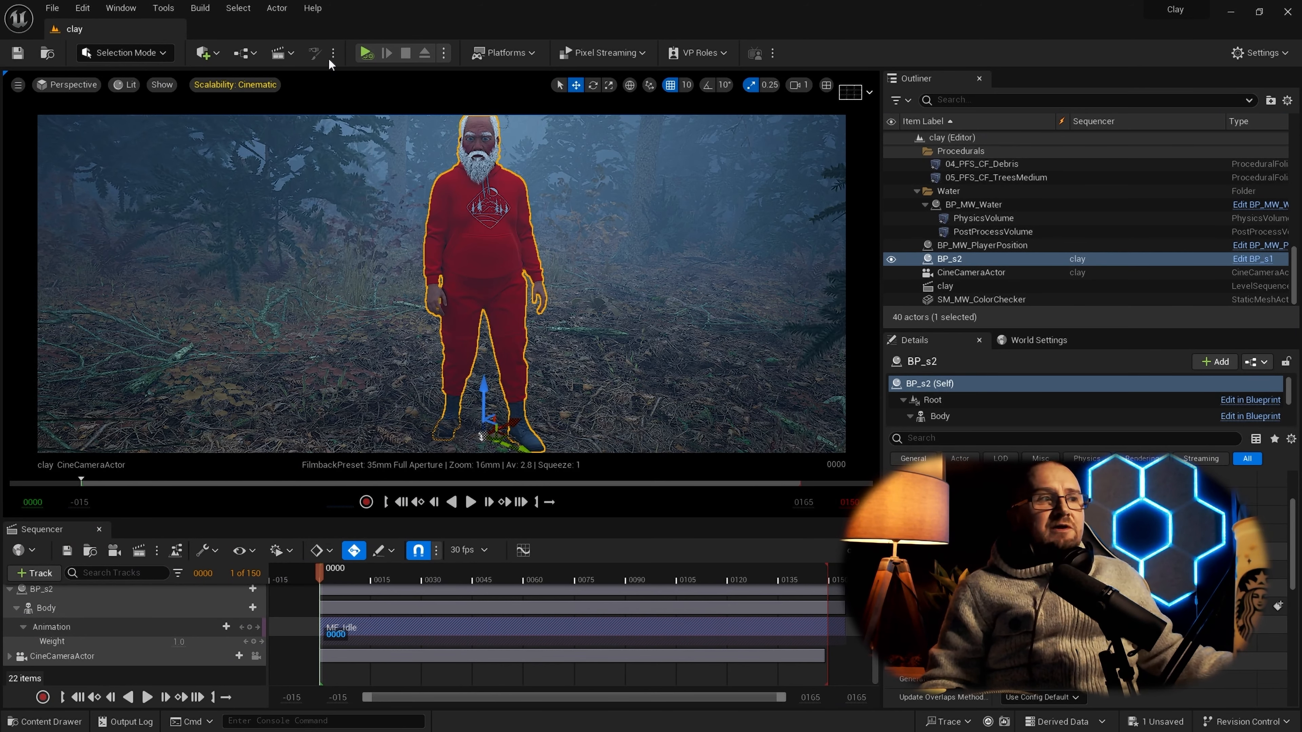
- Reopen the clay job's config in Movie Render Queue and disable the Detail Lighting pass
{"action": "left_click", "coordinate": [140, 551]}
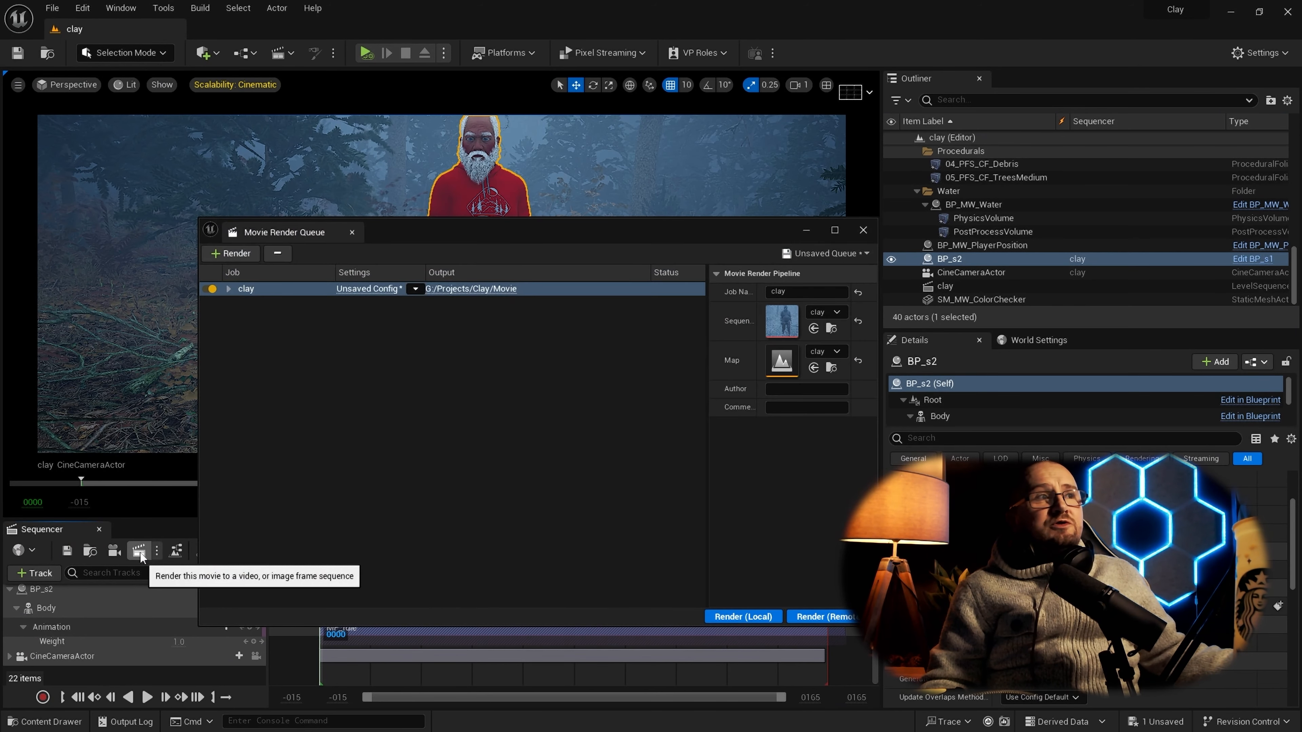
{"action": "mouse_move", "coordinate": [357, 299]}
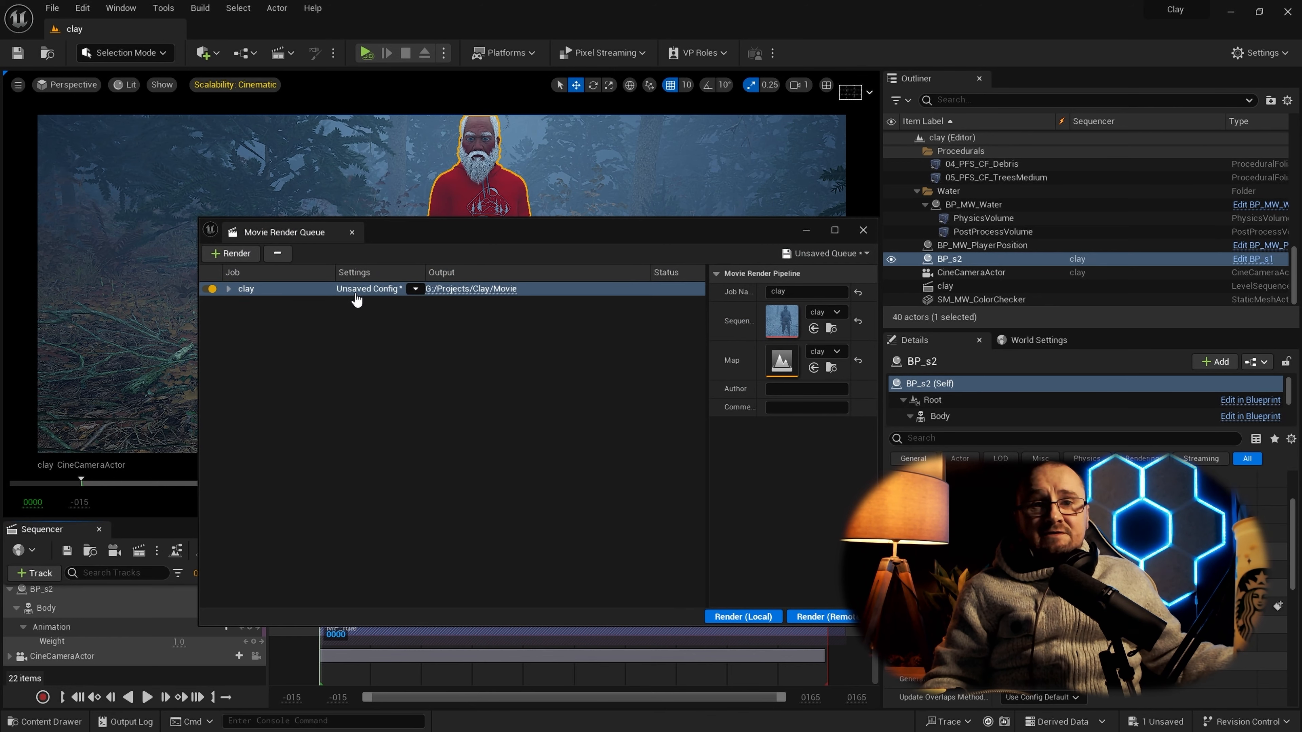
{"action": "left_click", "coordinate": [369, 288]}
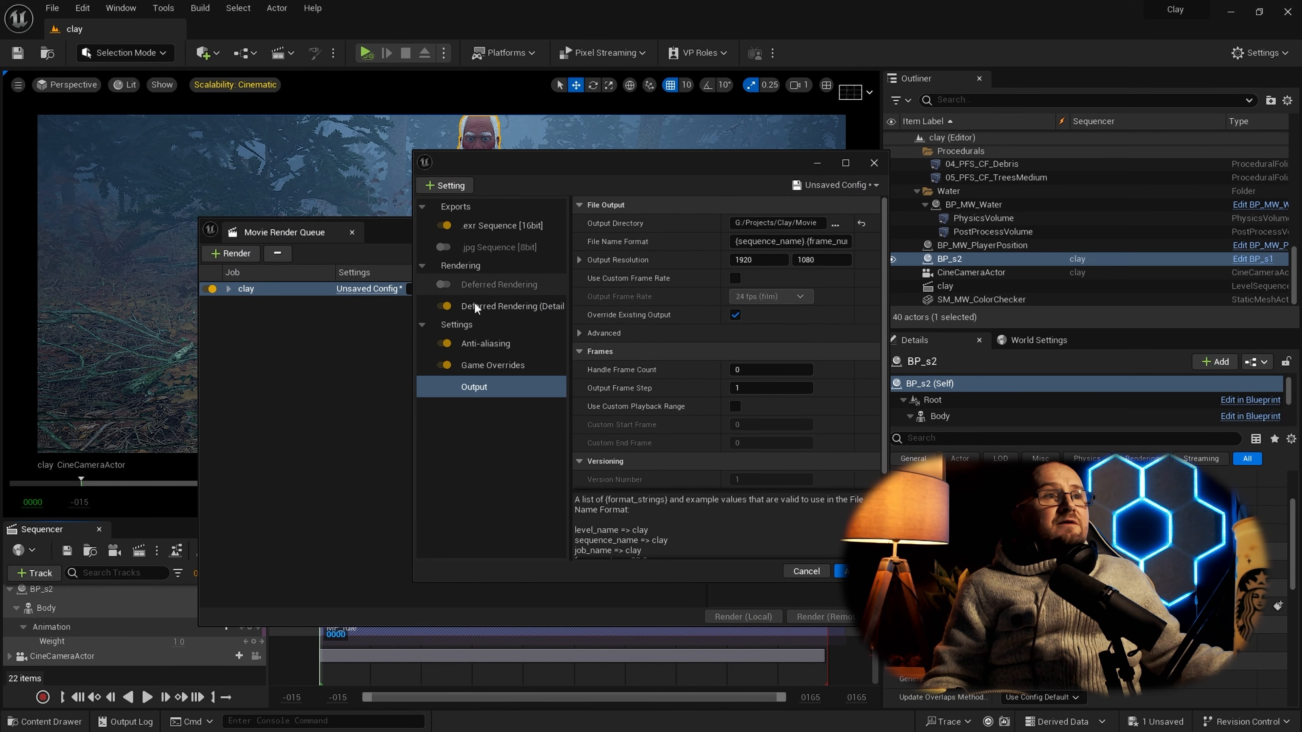
{"action": "left_click", "coordinate": [513, 306]}
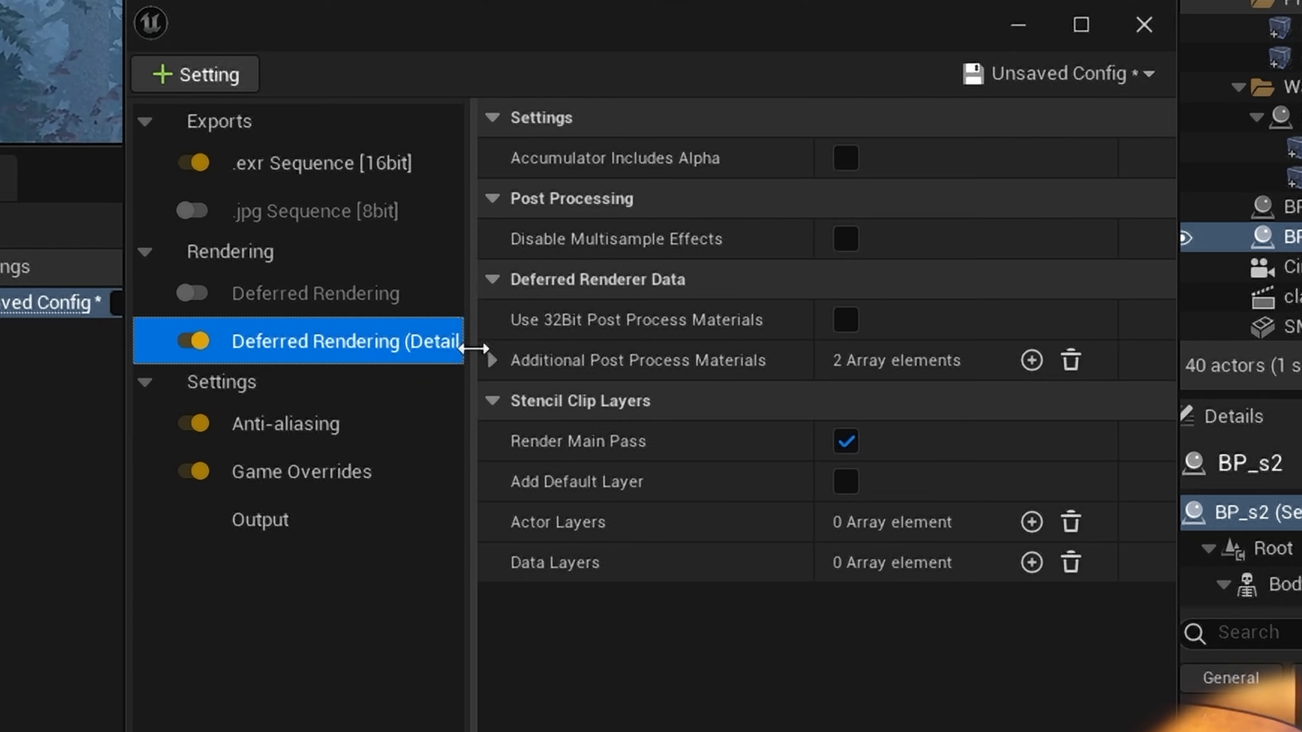
{"action": "left_click", "coordinate": [195, 341]}
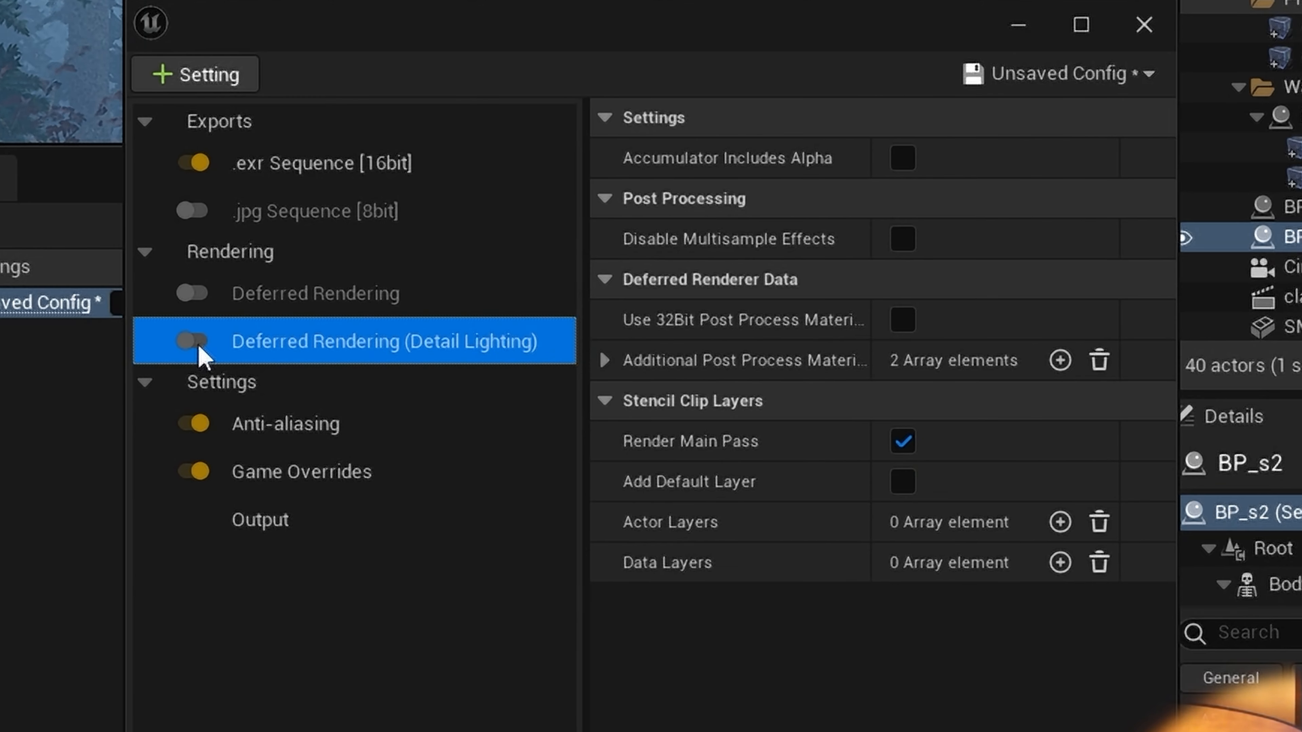
- Re-enable the standard Deferred Rendering pass, then choose £50 in the YouTube Super Thanks dialog
{"action": "left_click", "coordinate": [315, 293]}
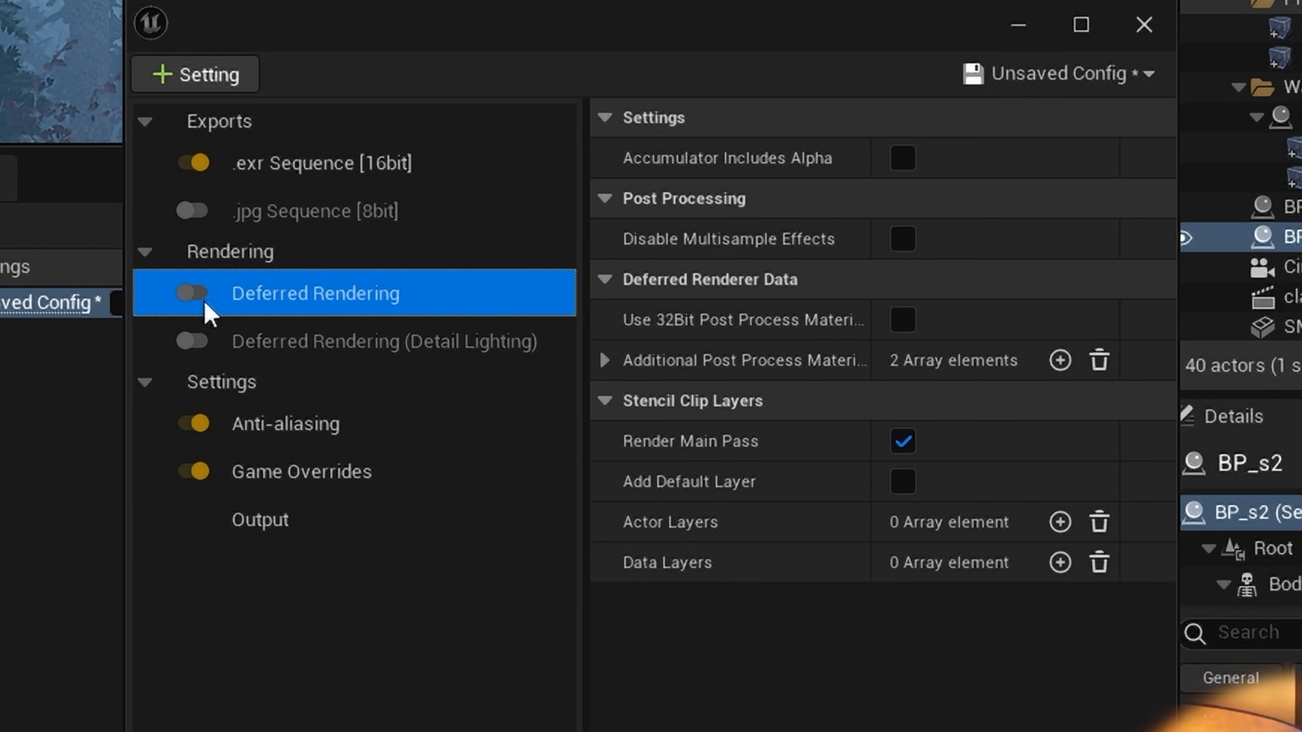
{"action": "left_click", "coordinate": [193, 292]}
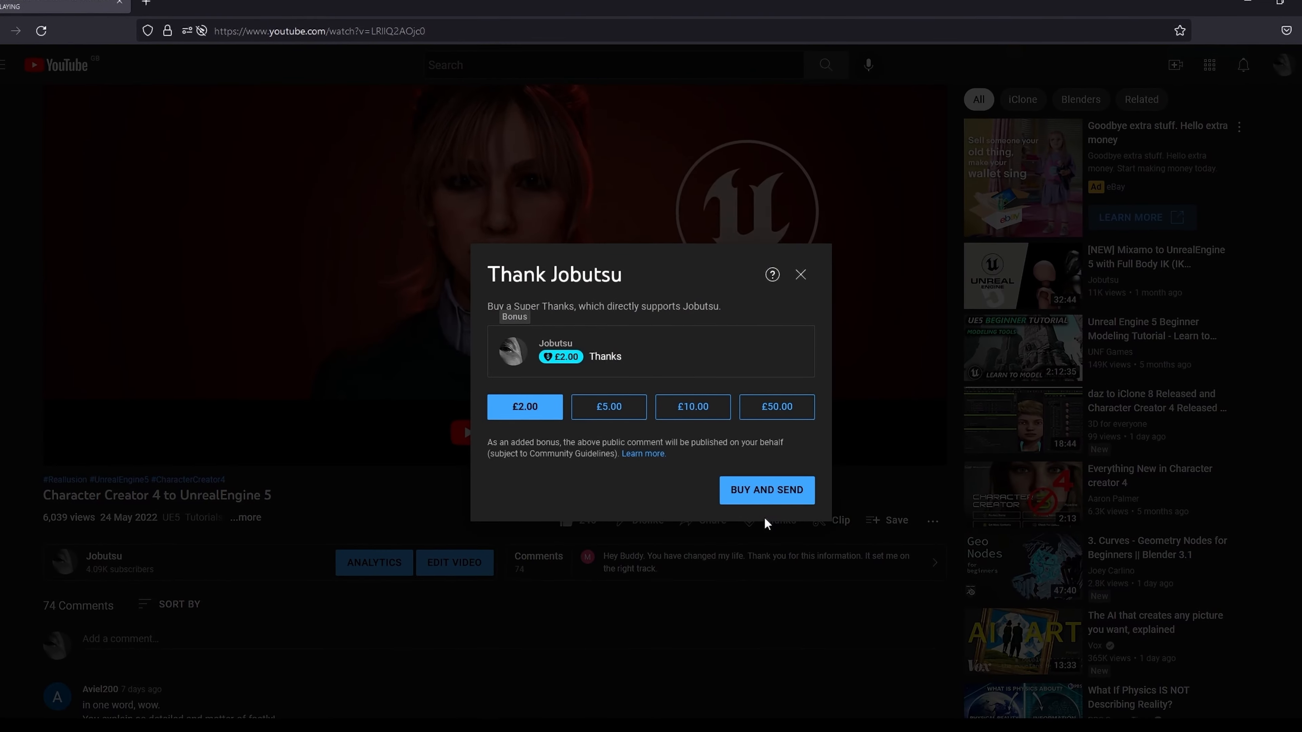
{"action": "left_click", "coordinate": [775, 407]}
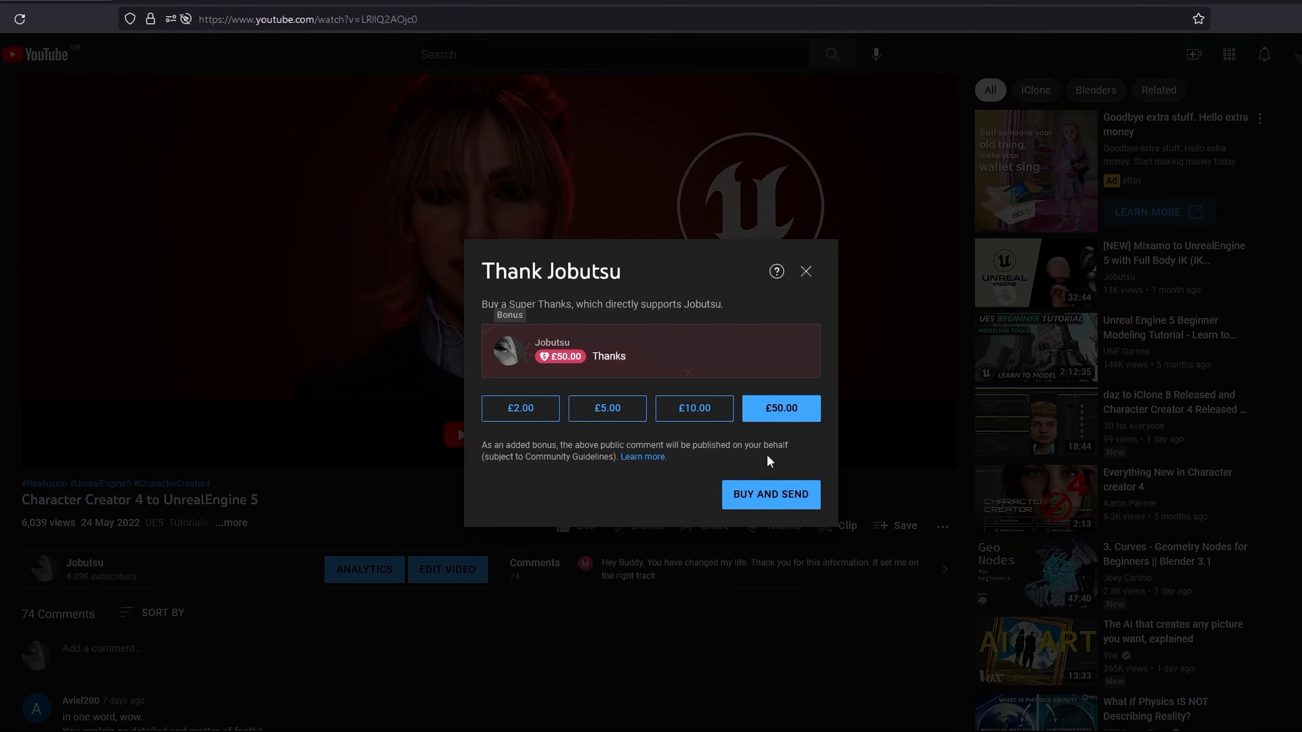